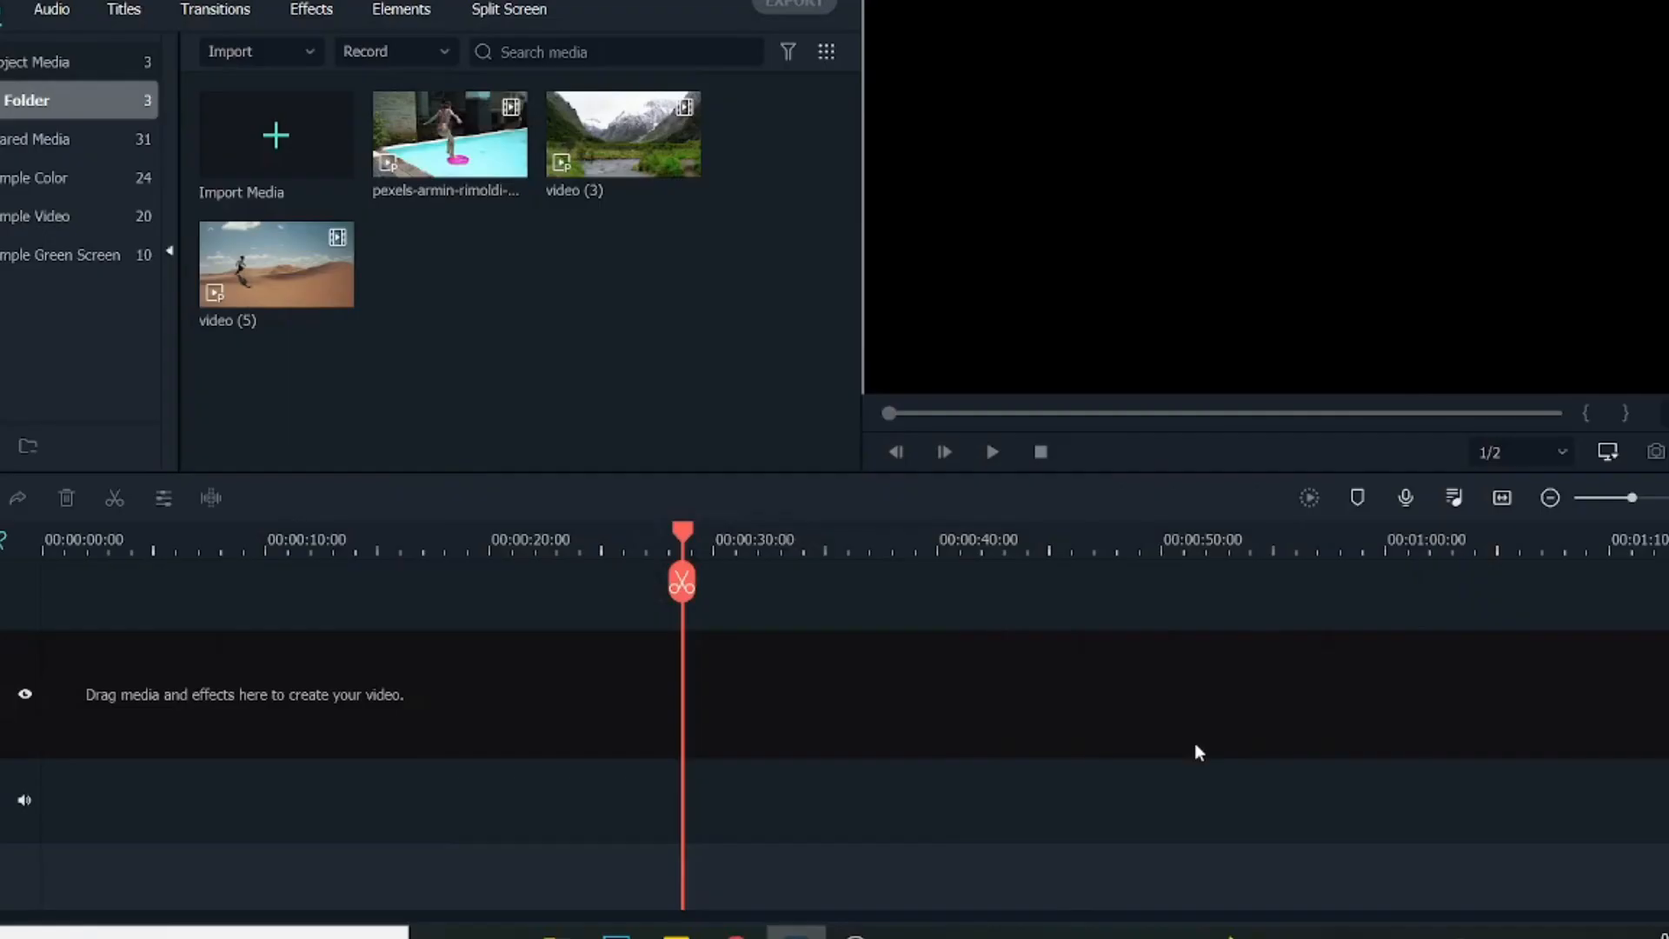
mouse_move(612, 415)
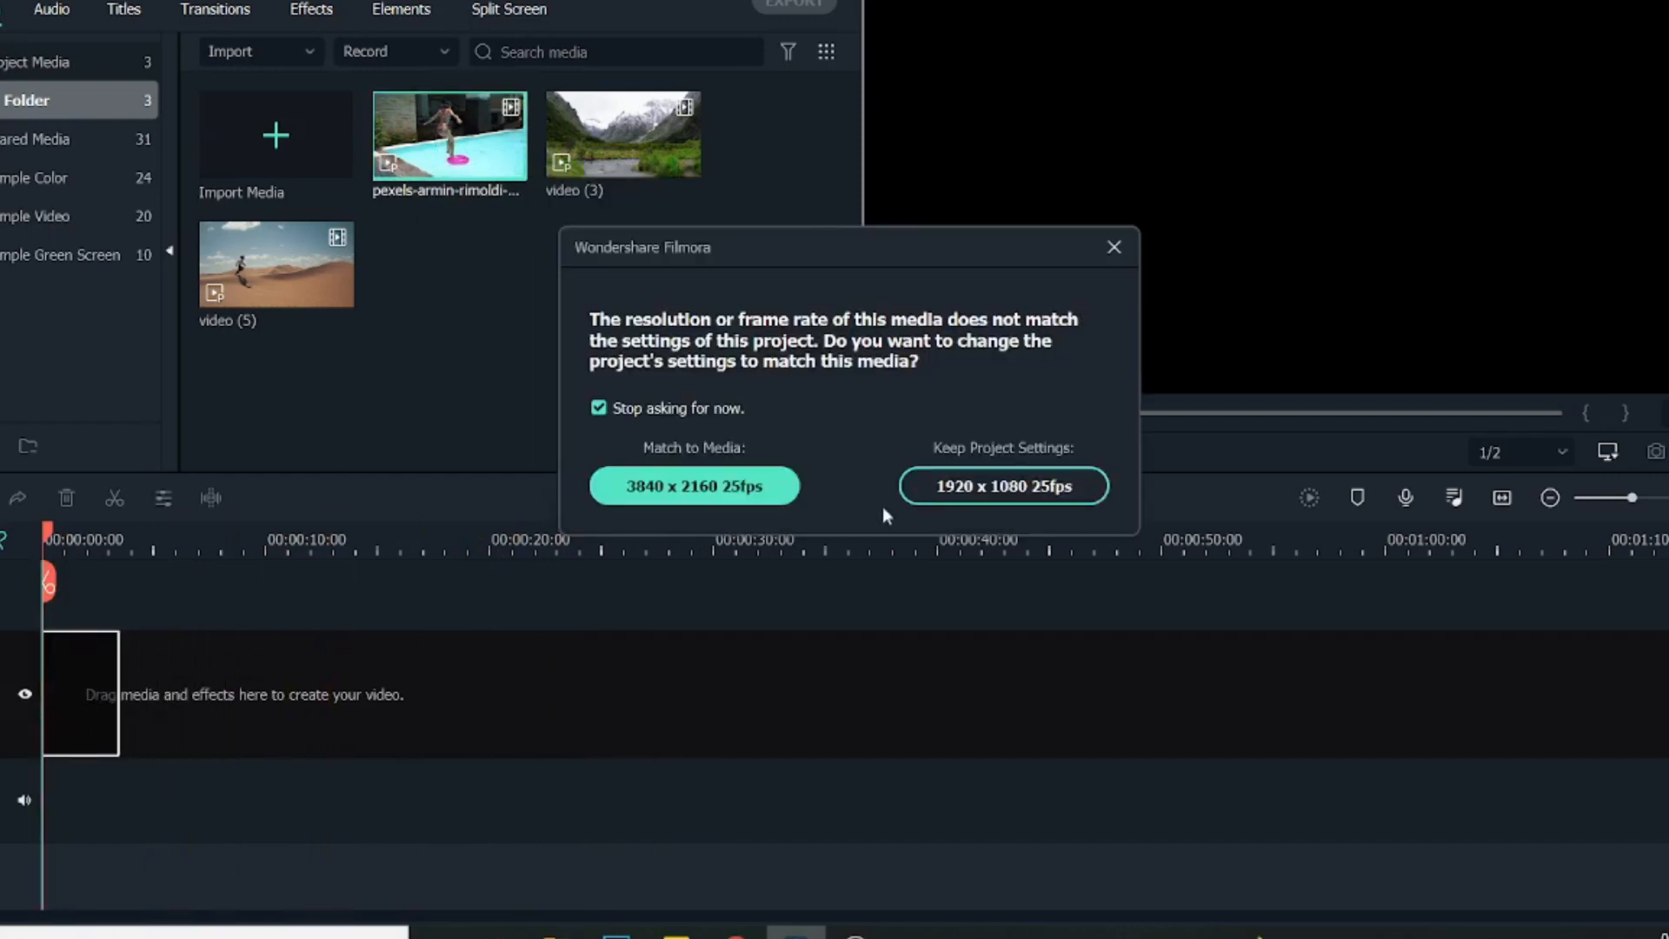
- Keep the project settings and bring up the pool clip's options to copy it
click(1001, 485)
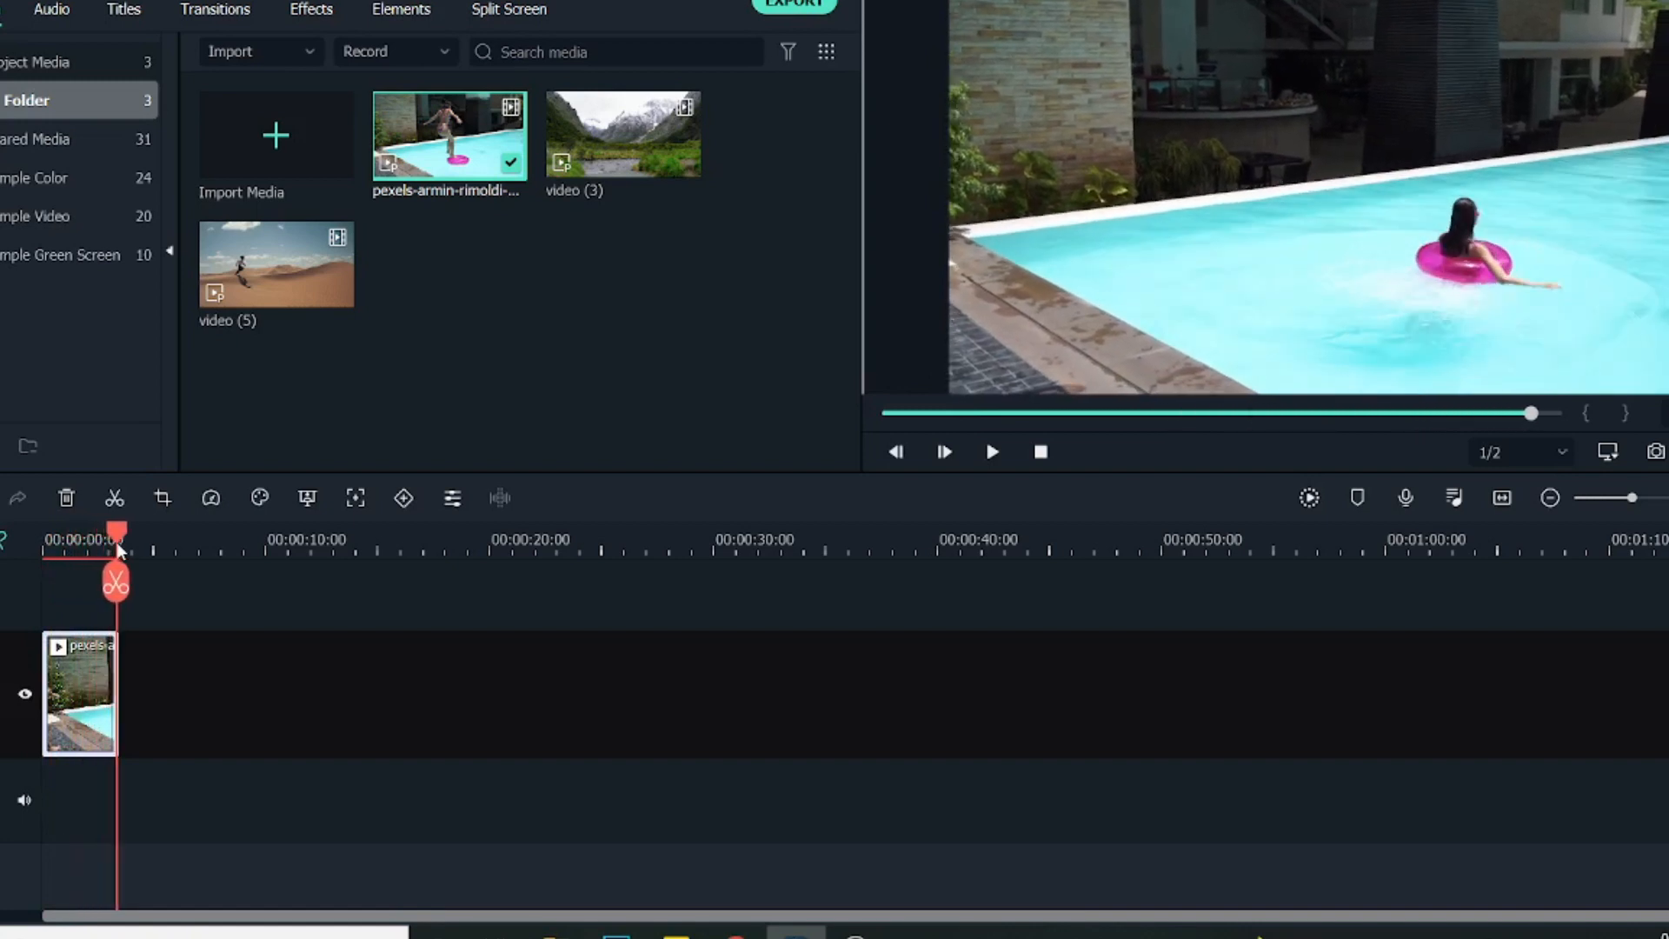
right_click(78, 692)
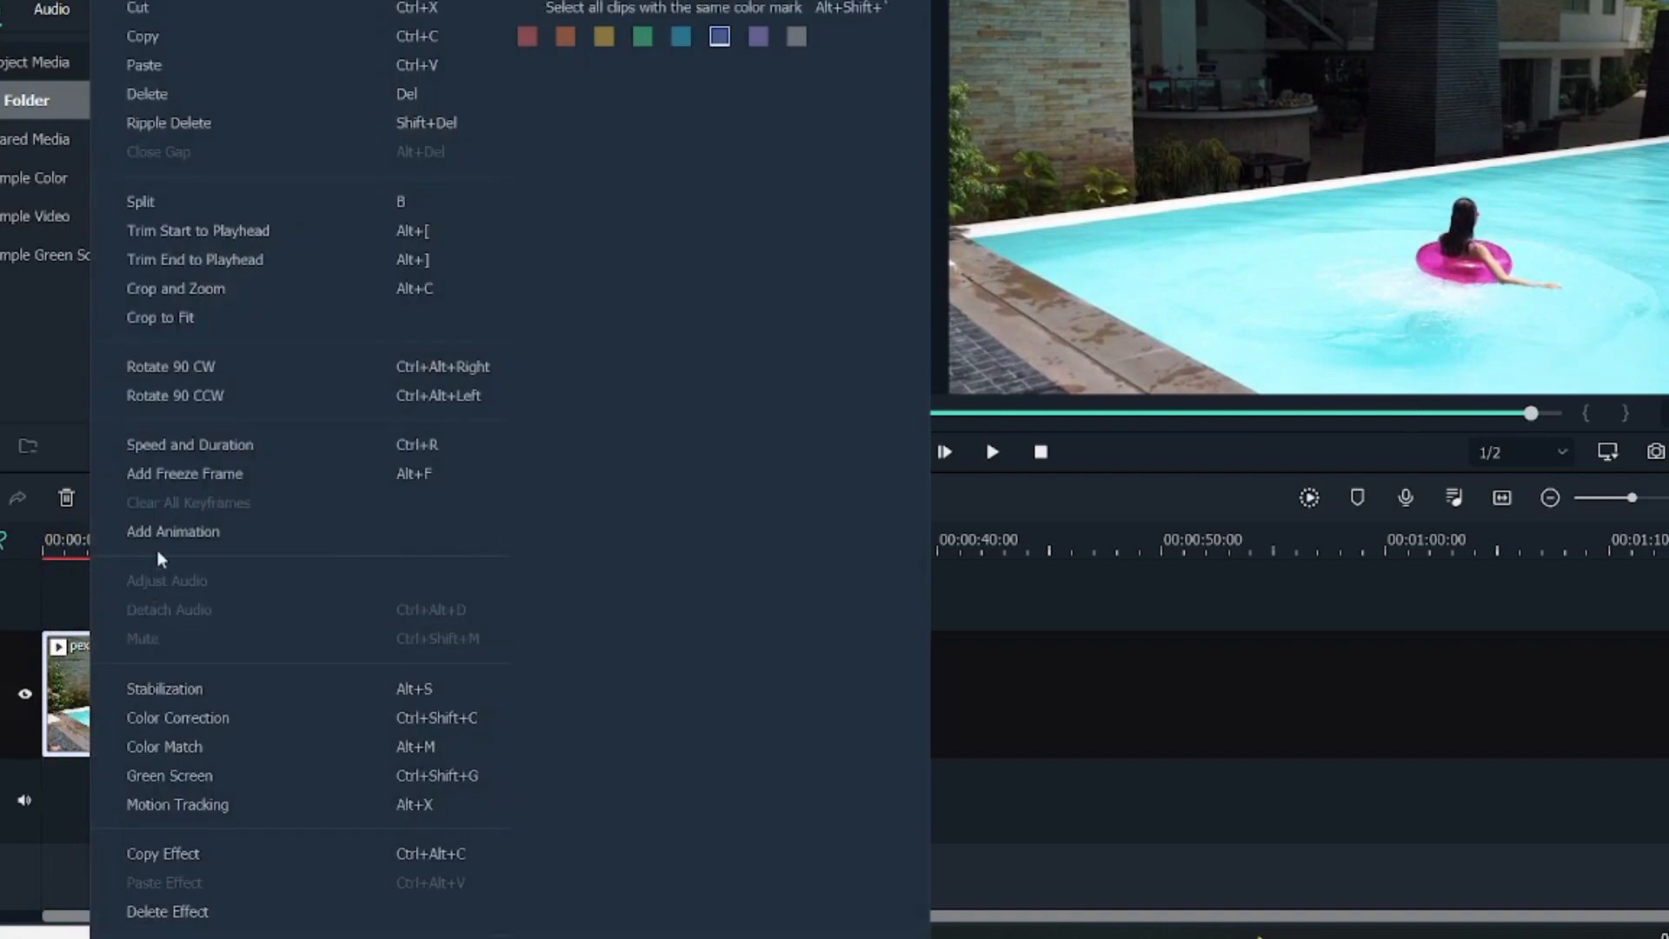
mouse_move(186, 381)
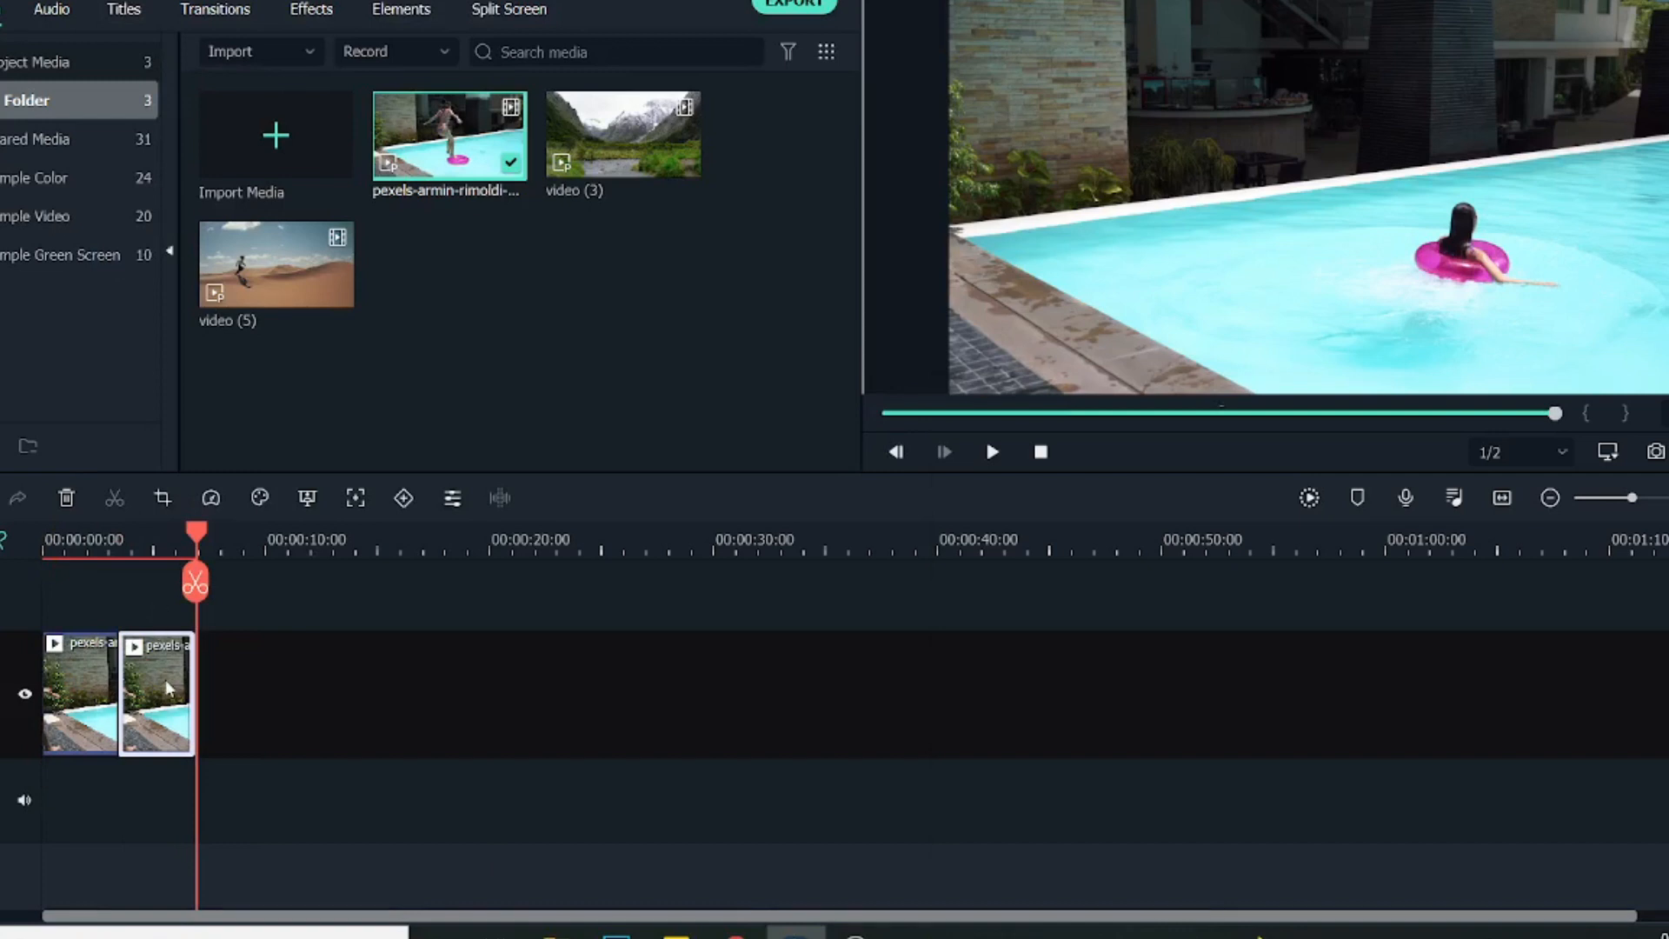
- Set the copied pool clip to Reverse Speed in Speed and Duration and apply it
right_click(158, 692)
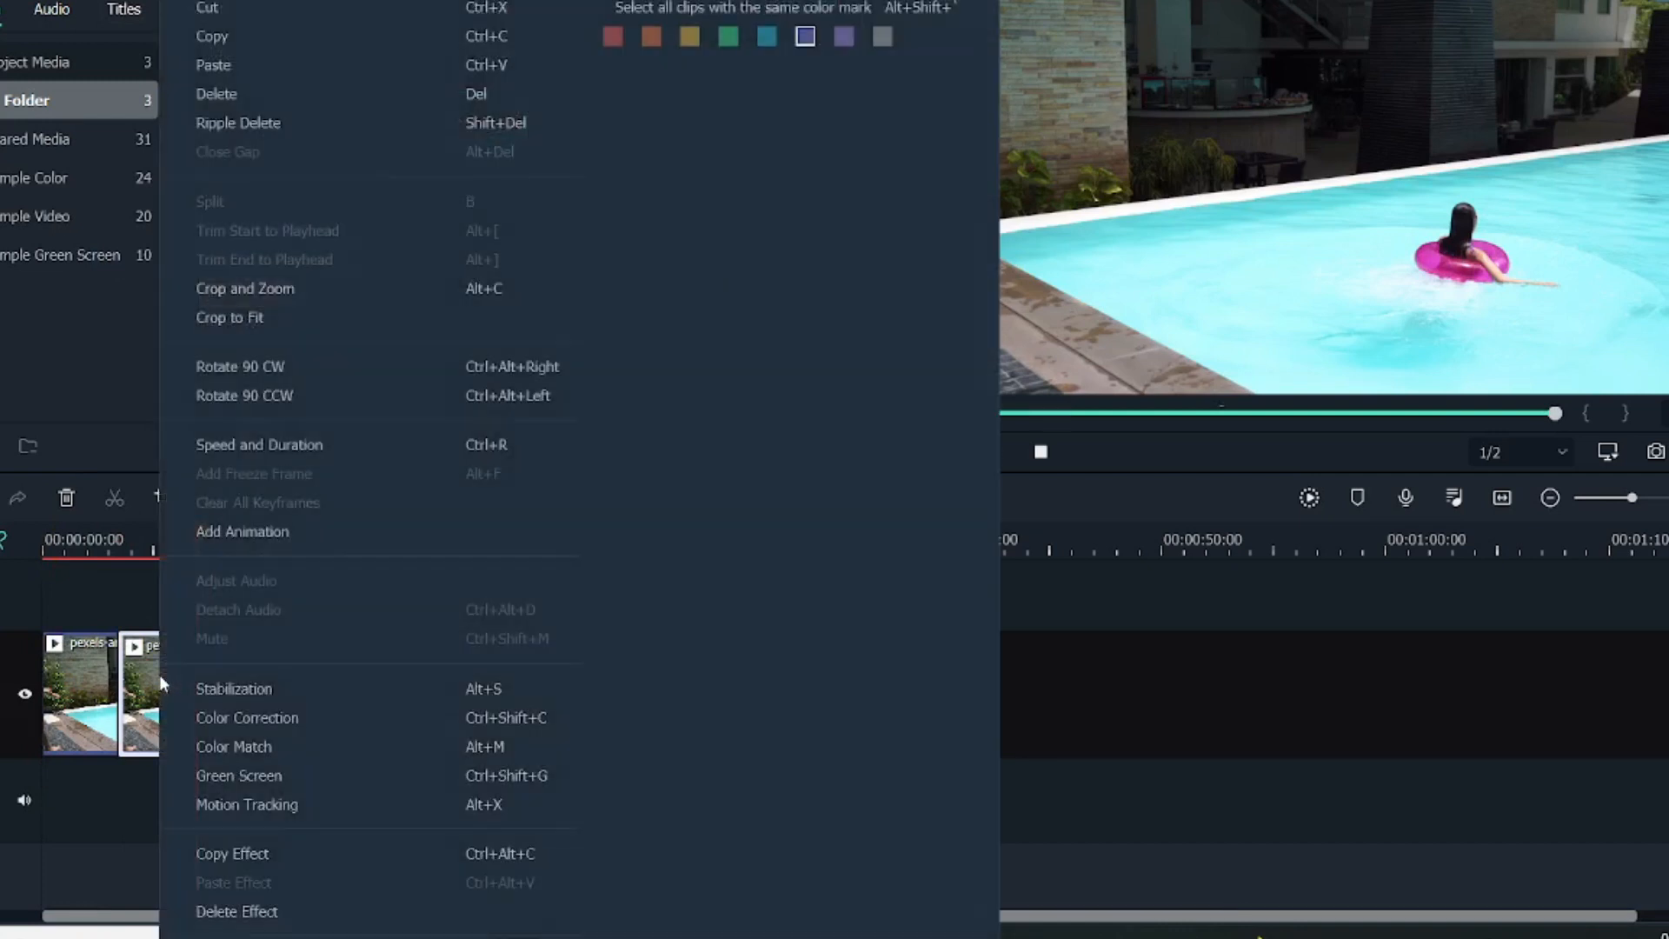
click(259, 443)
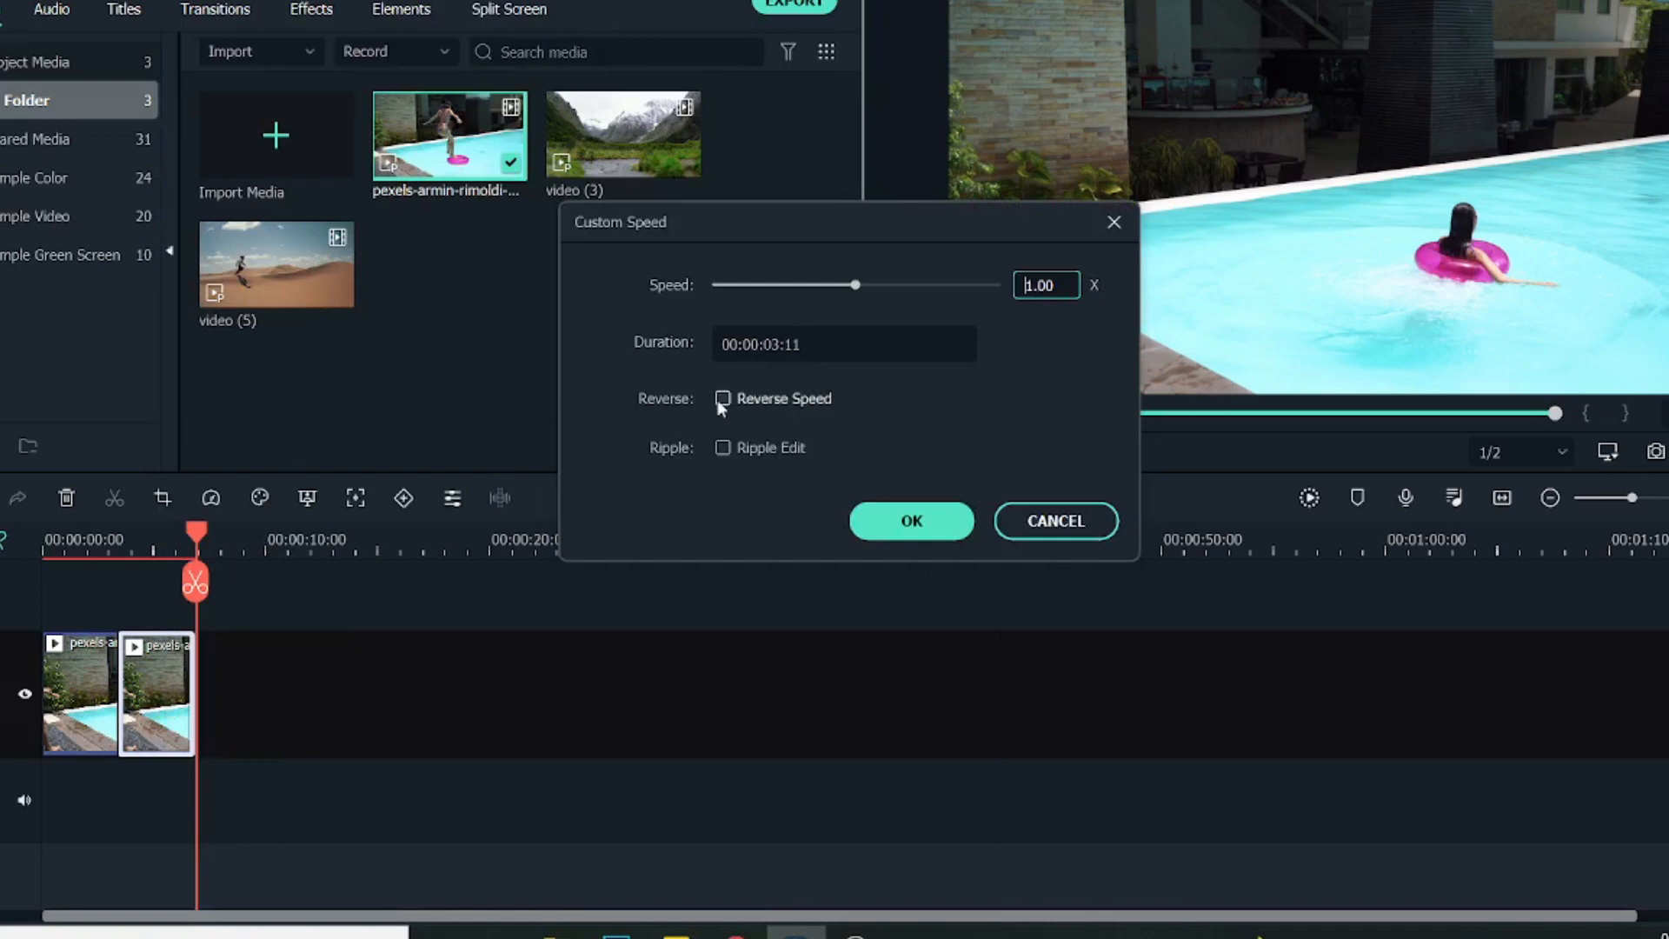
click(723, 398)
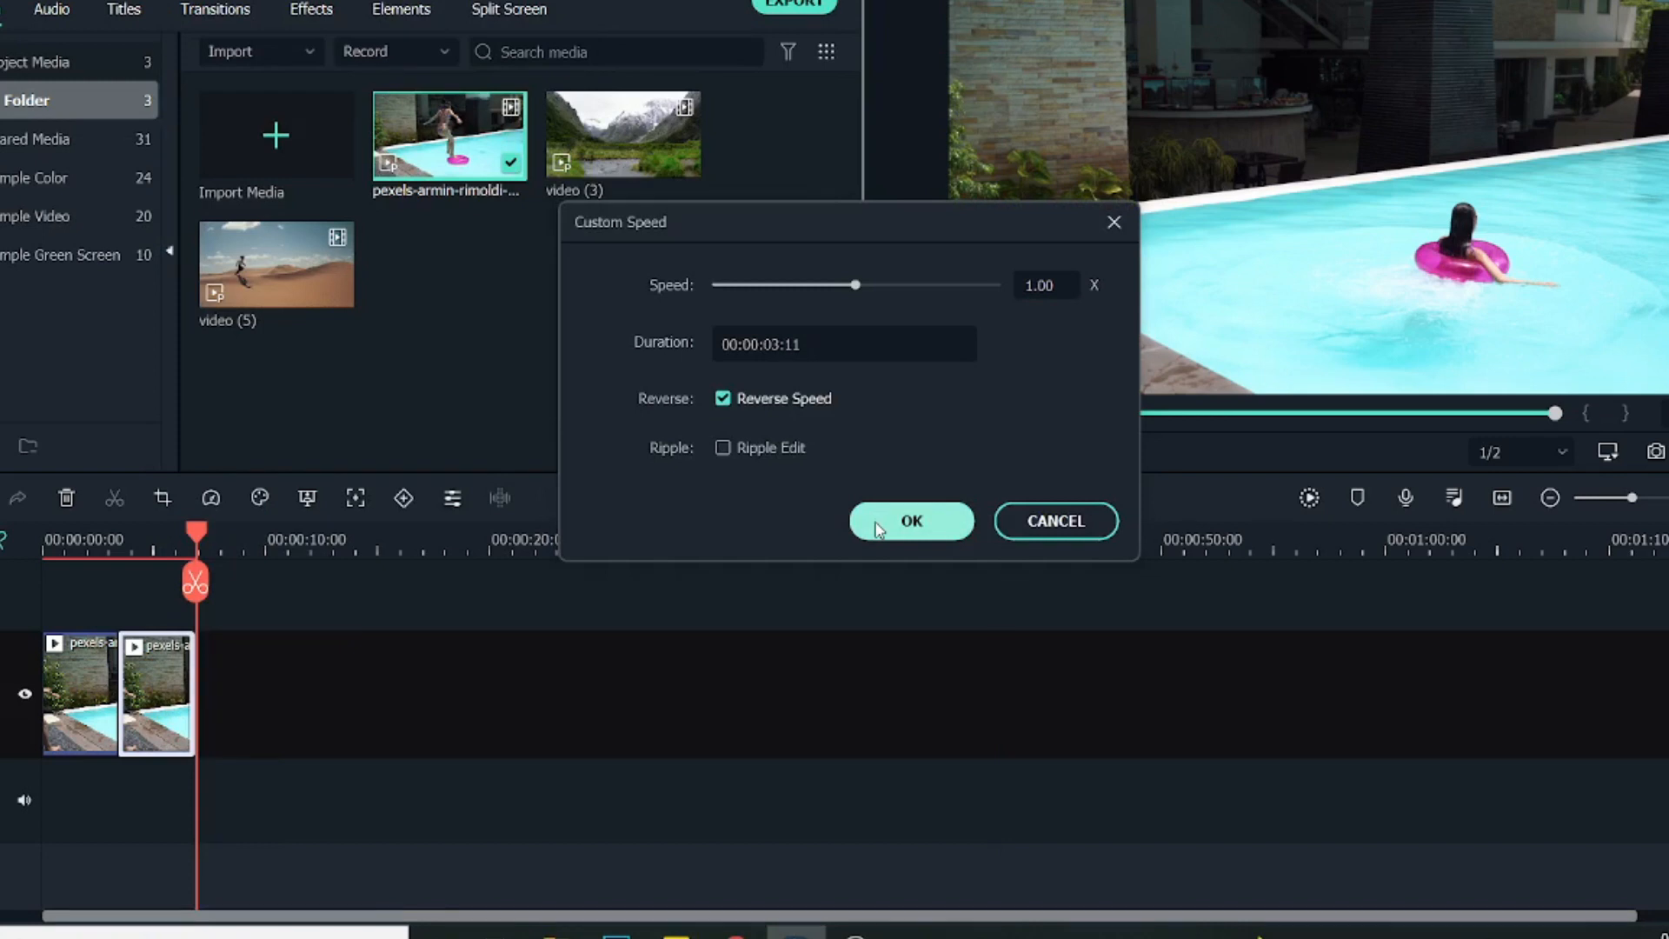
click(909, 520)
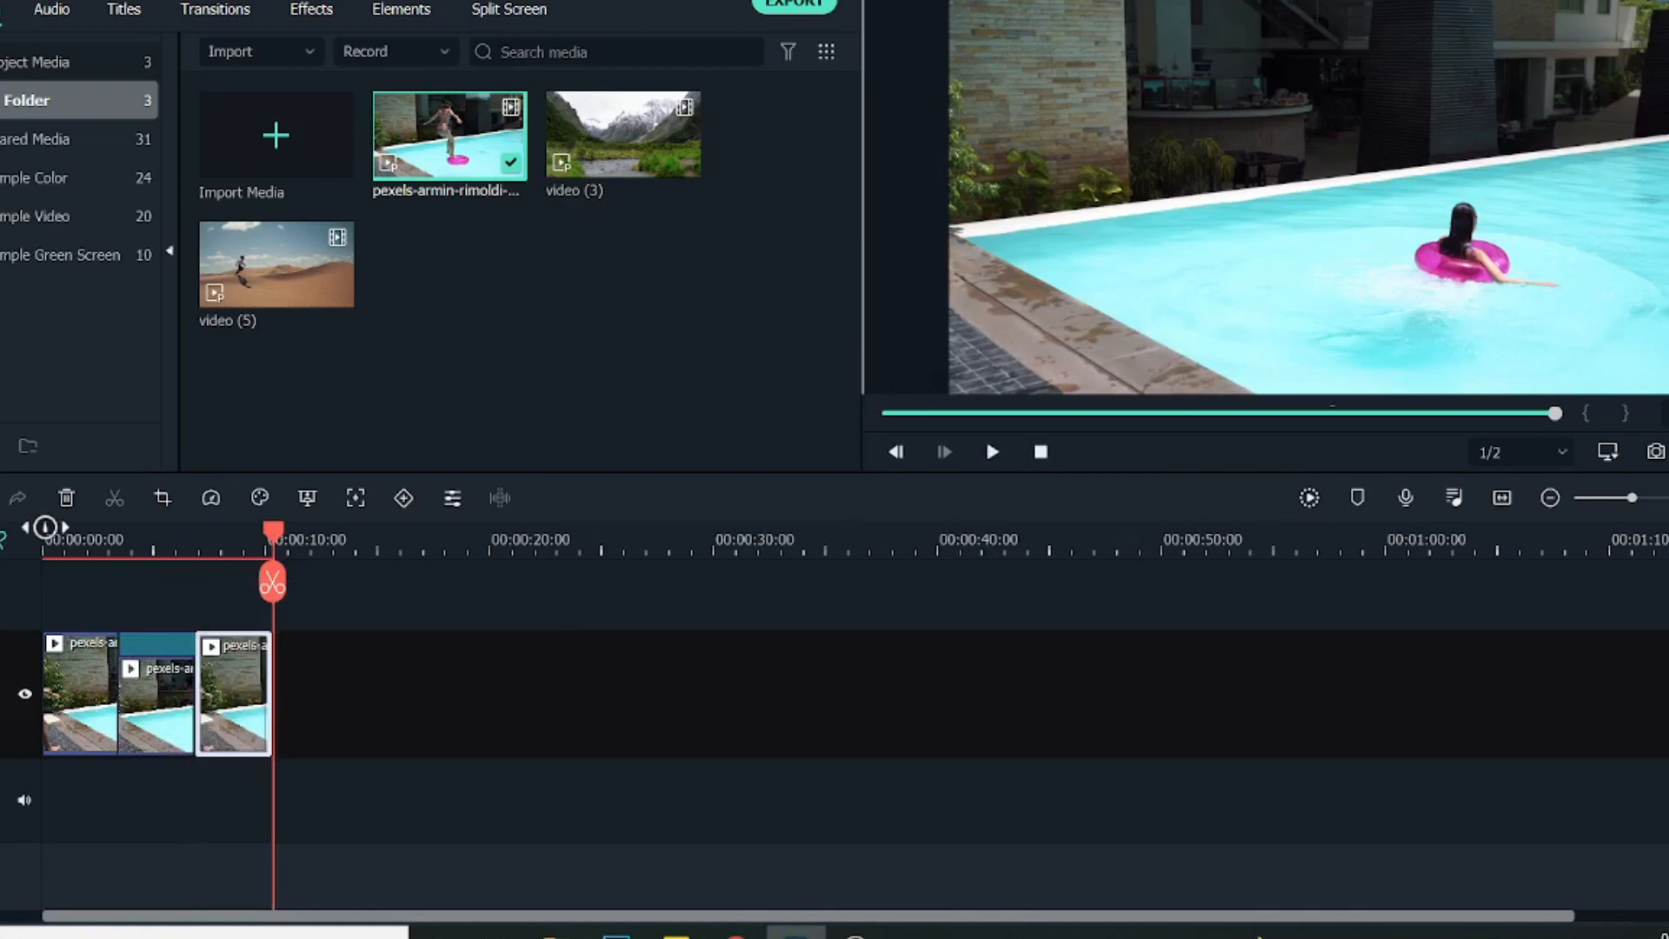
click(991, 452)
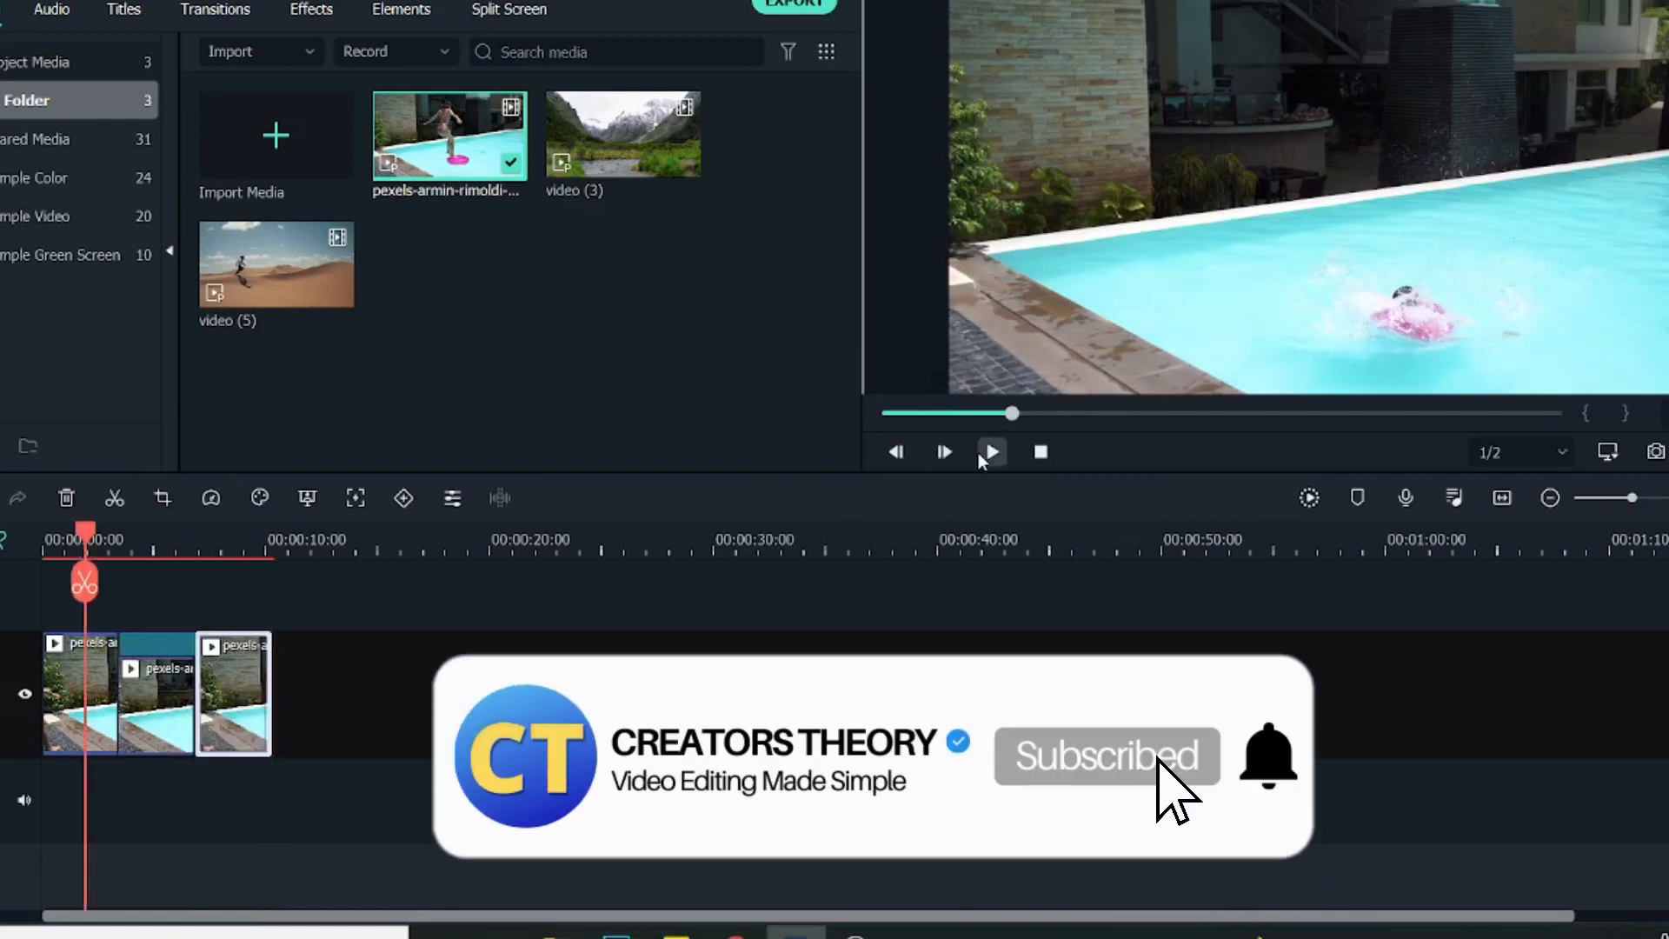
click(989, 452)
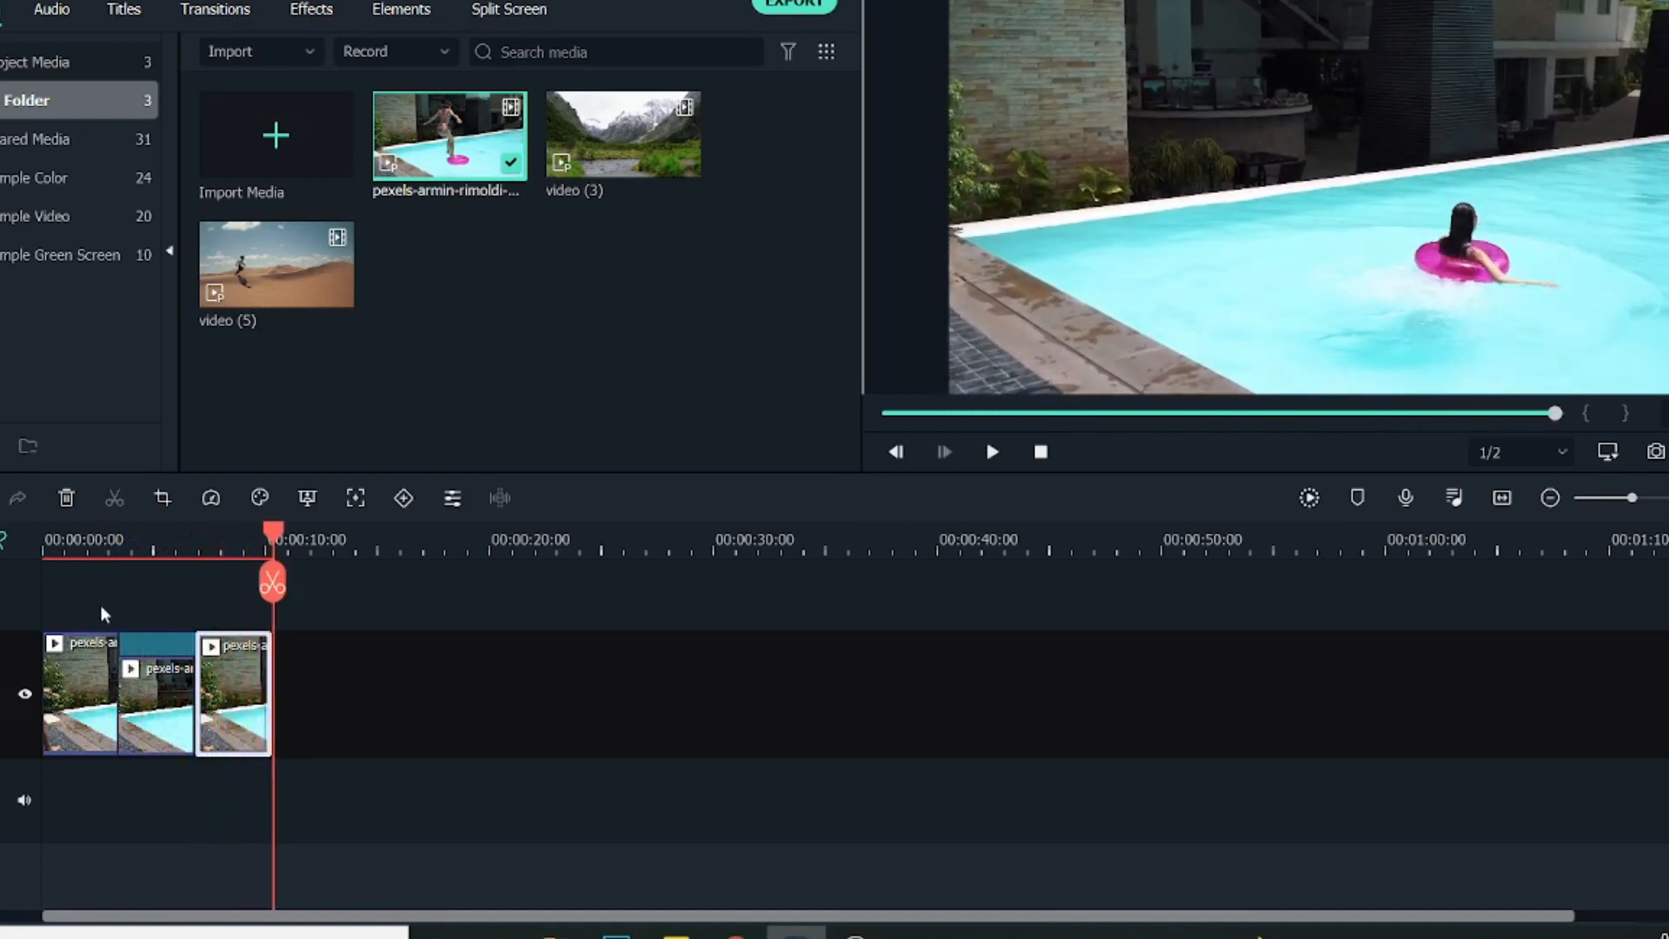
mouse_move(285, 646)
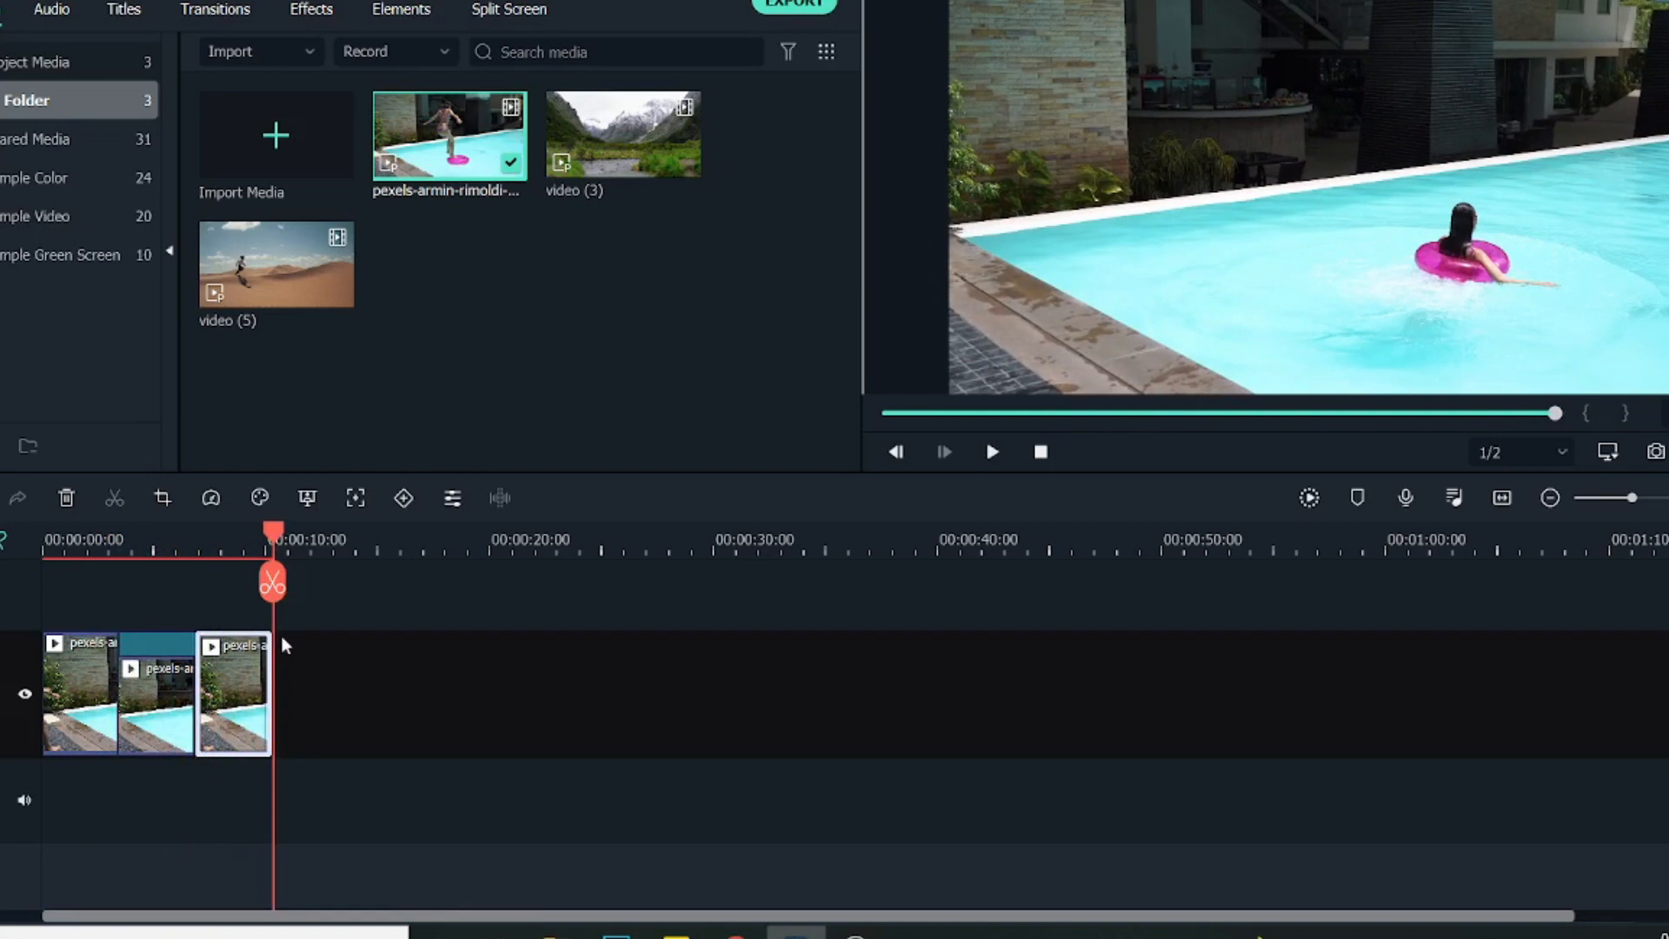
mouse_move(226, 680)
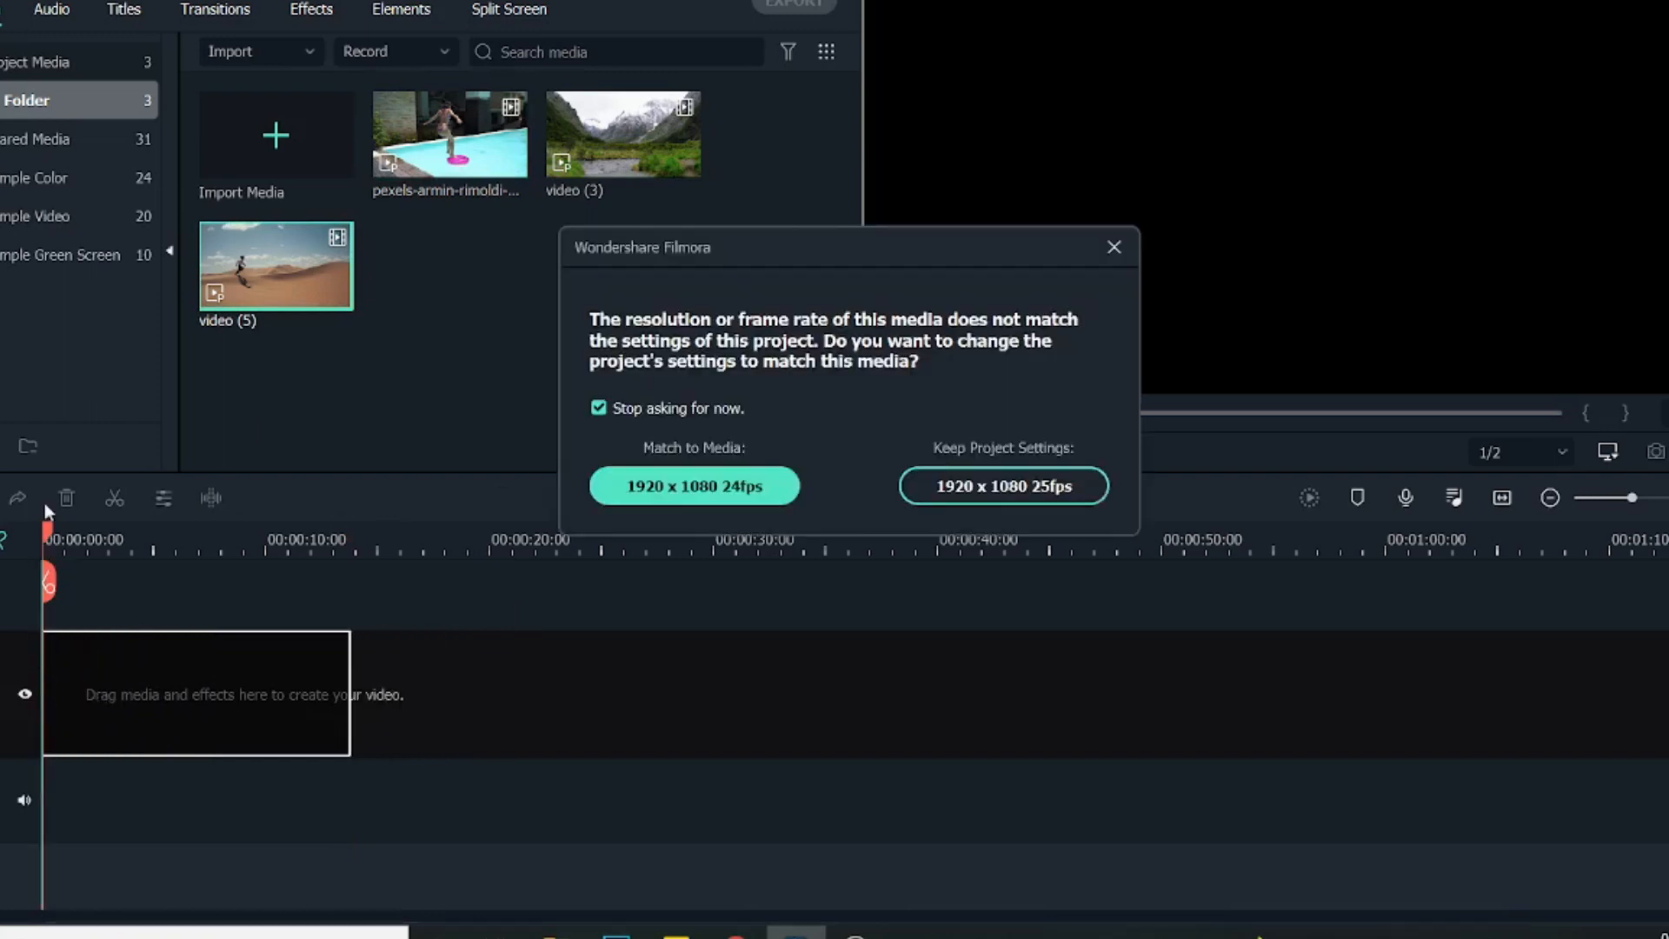
- Keep the project settings for the desert clip and trim it to 00:00:08:09
click(1001, 485)
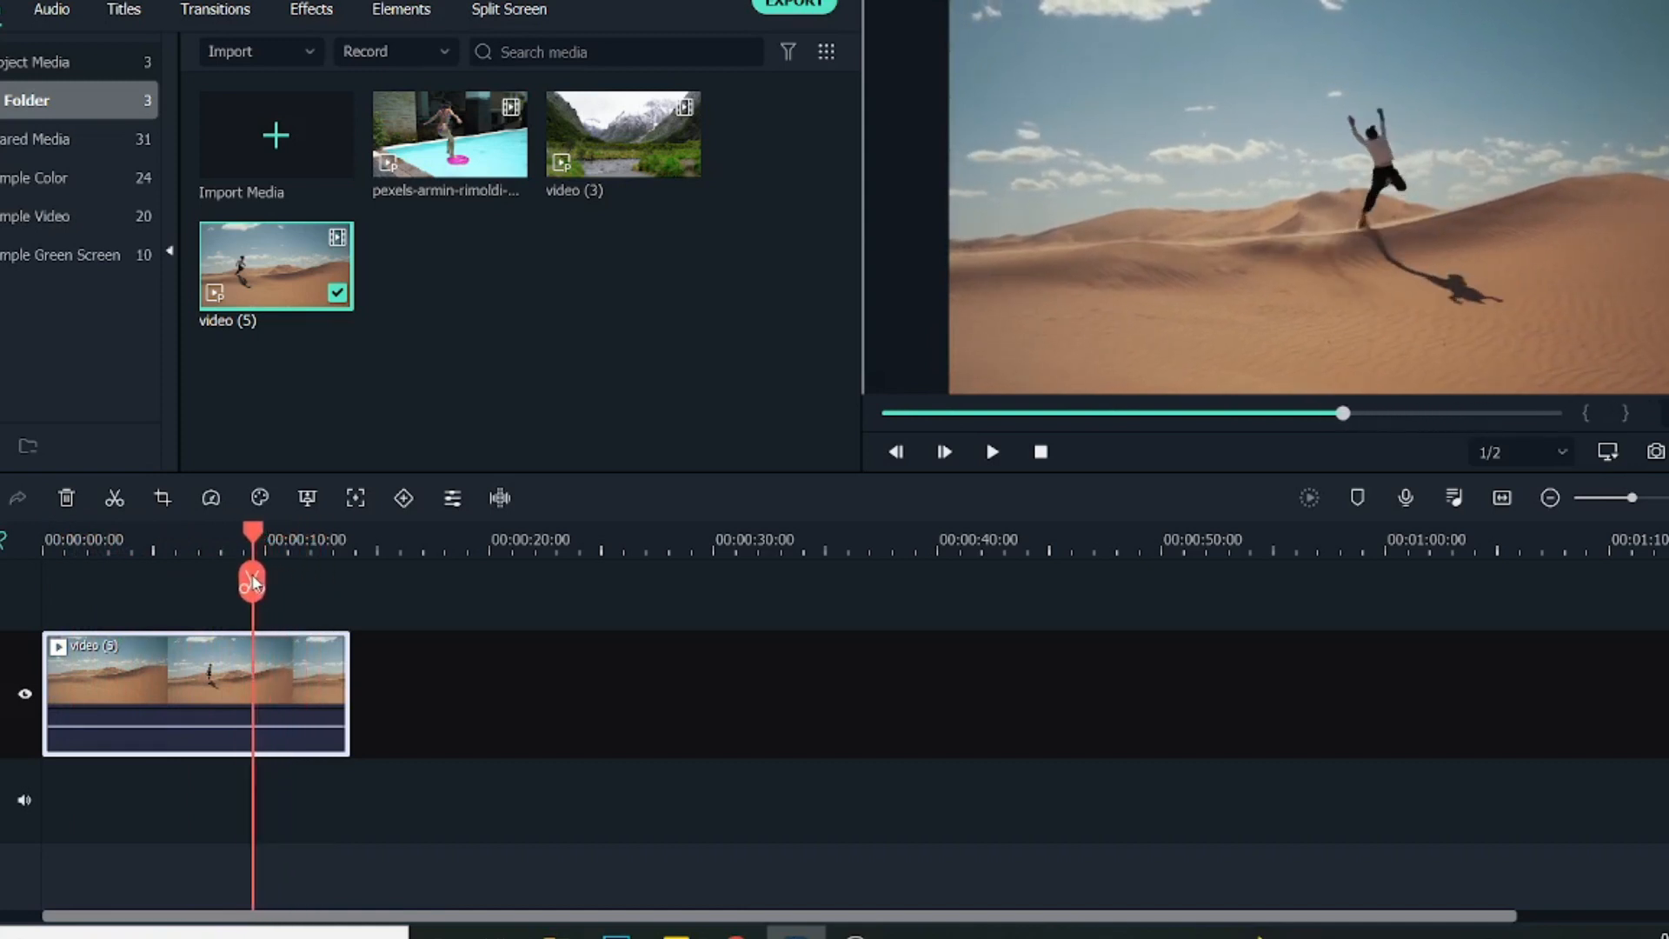
drag(252, 558, 232, 558)
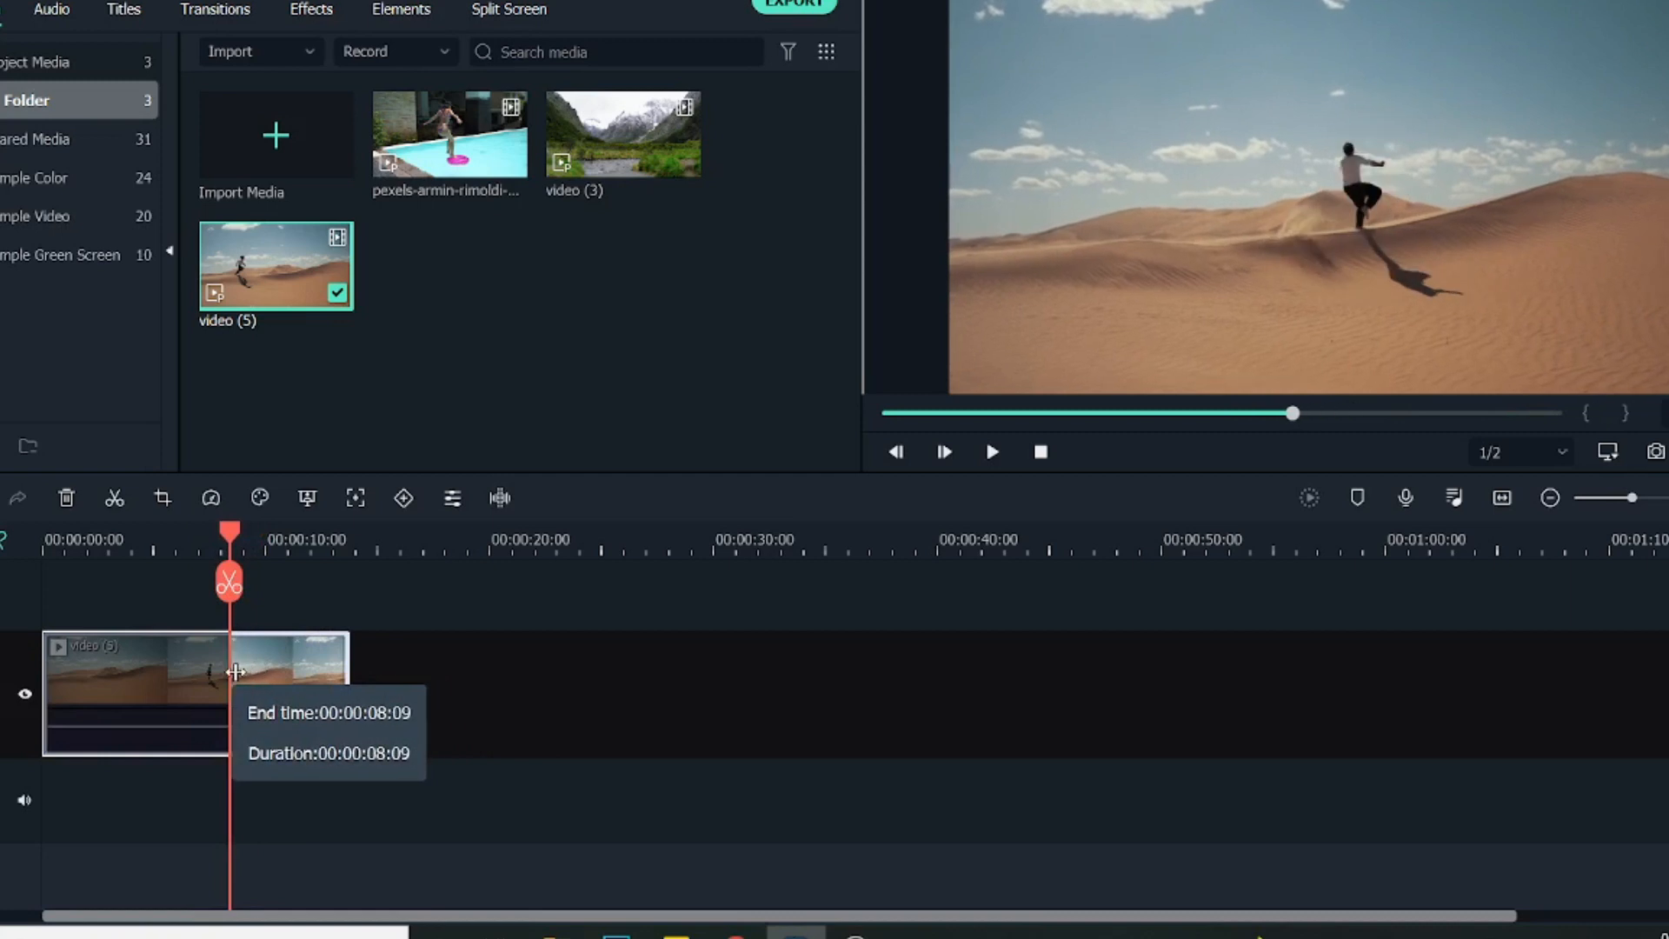
- Copy the desert clip and set the second copy to Reverse Speed
right_click(191, 692)
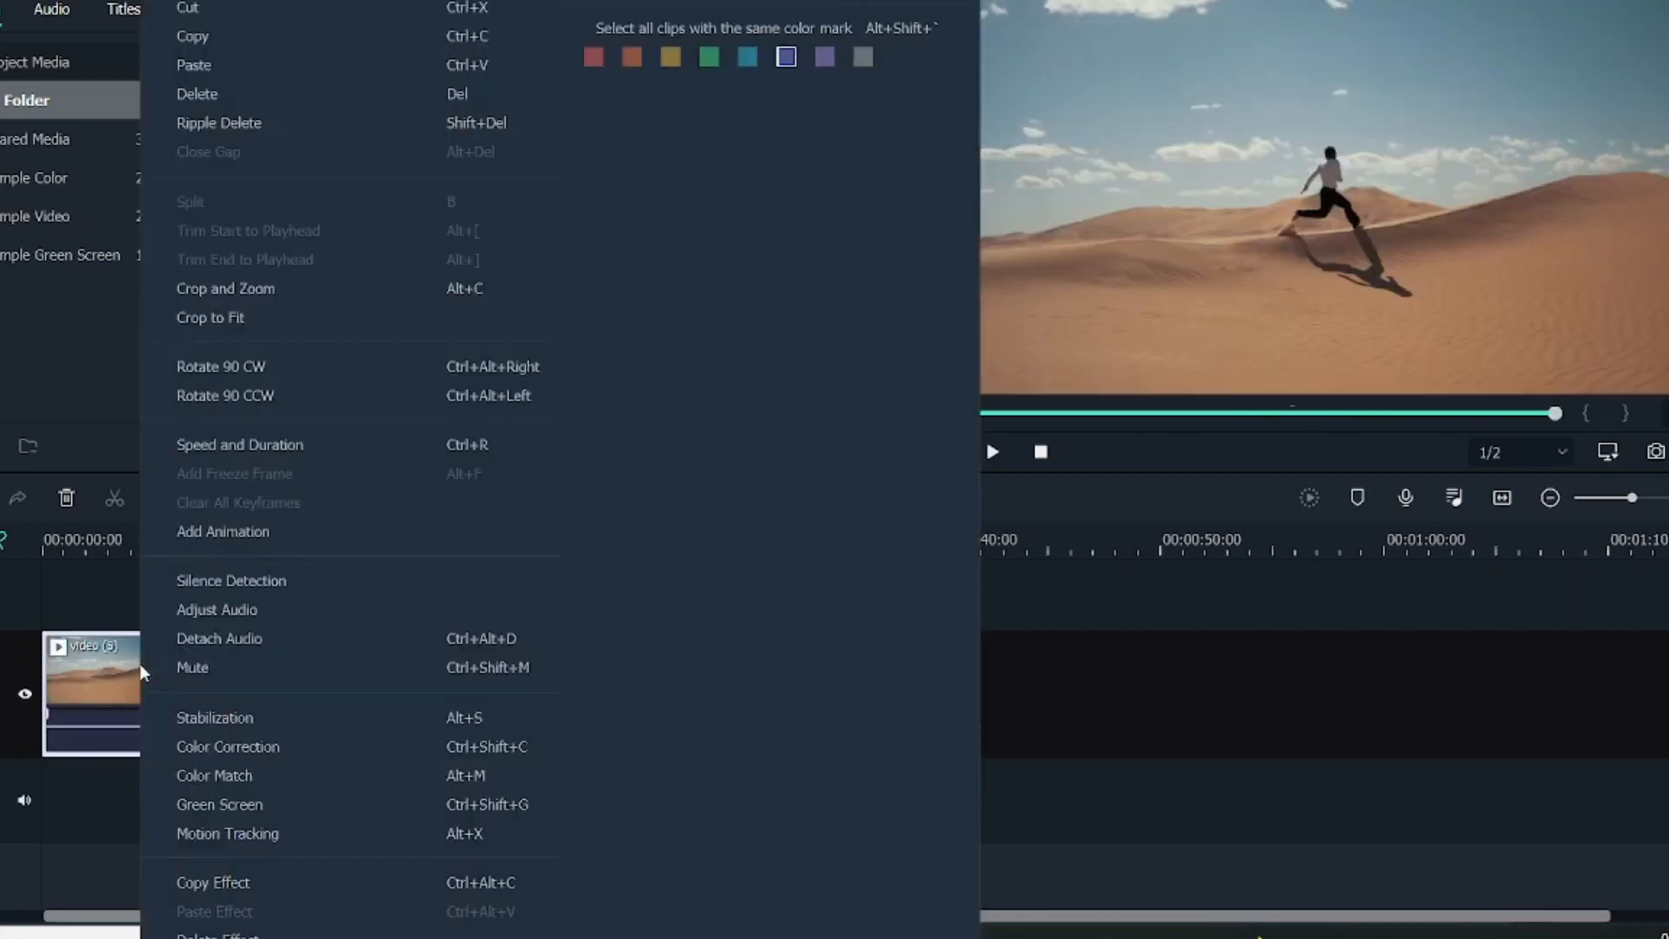
mouse_move(226, 42)
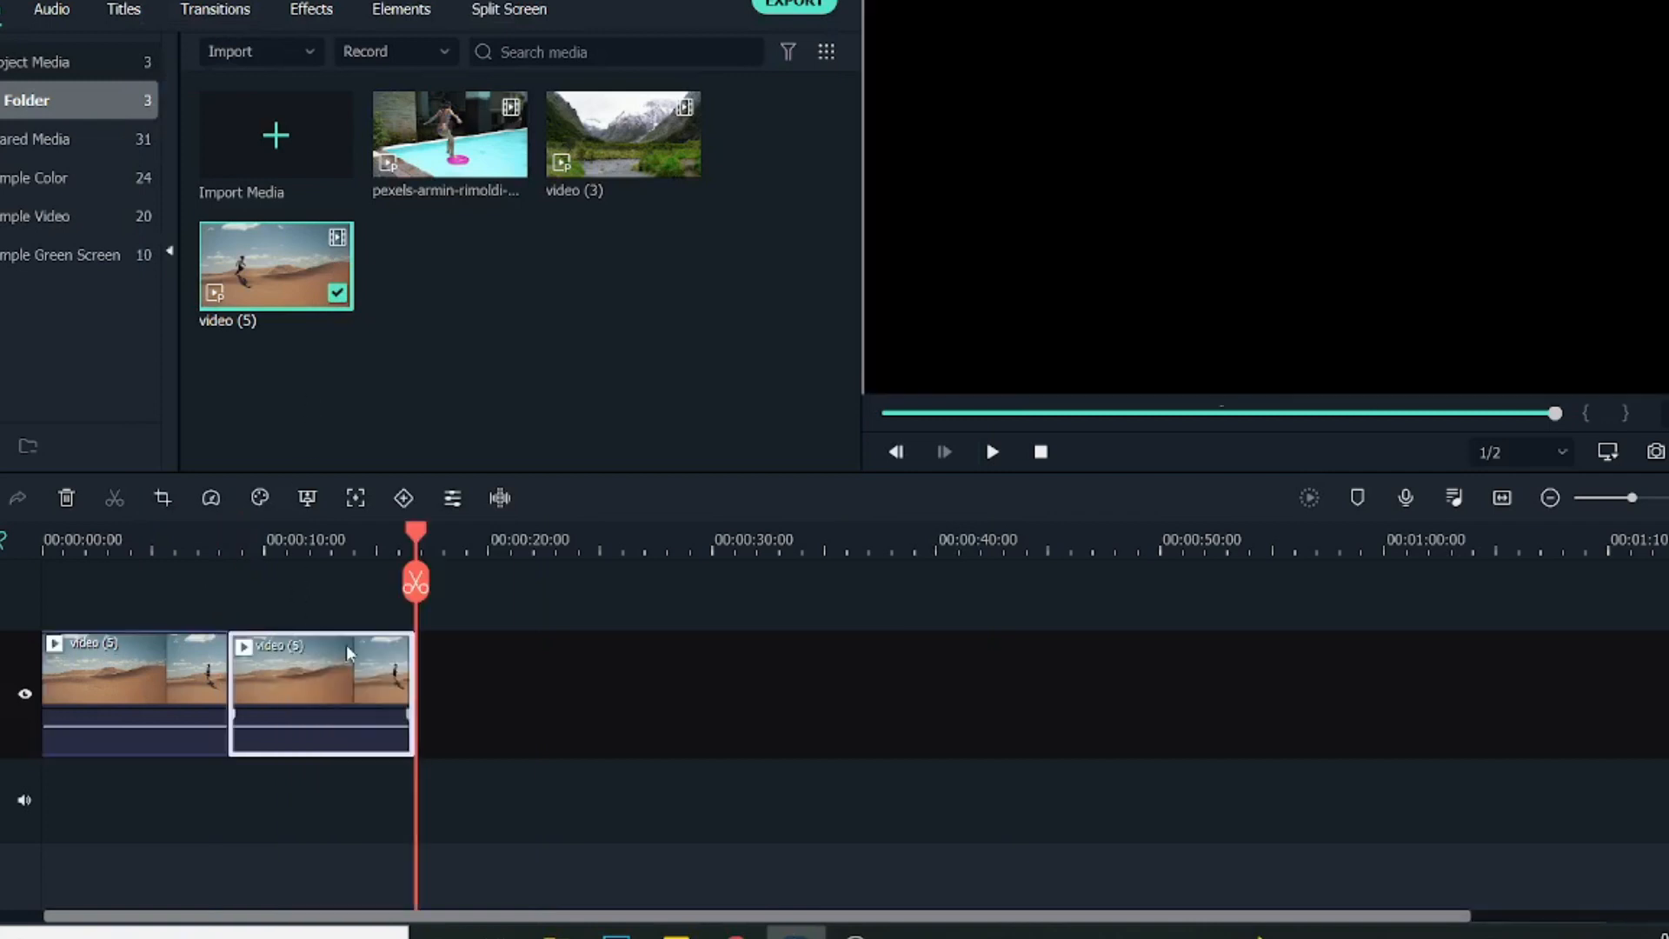
right_click(320, 672)
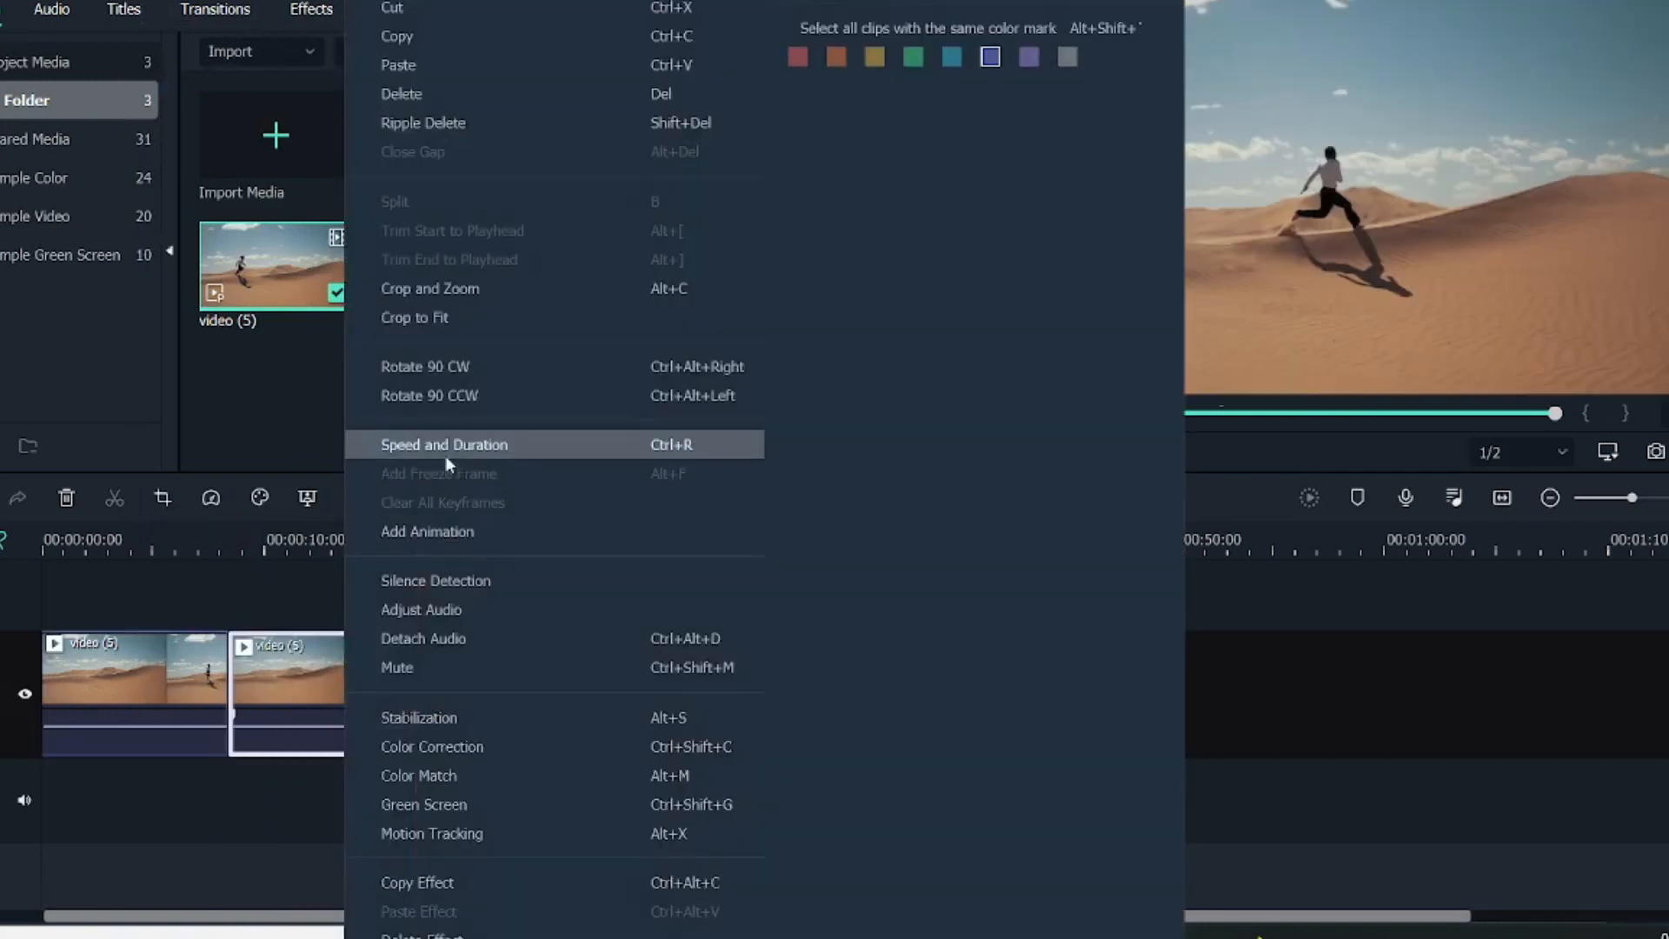
click(443, 443)
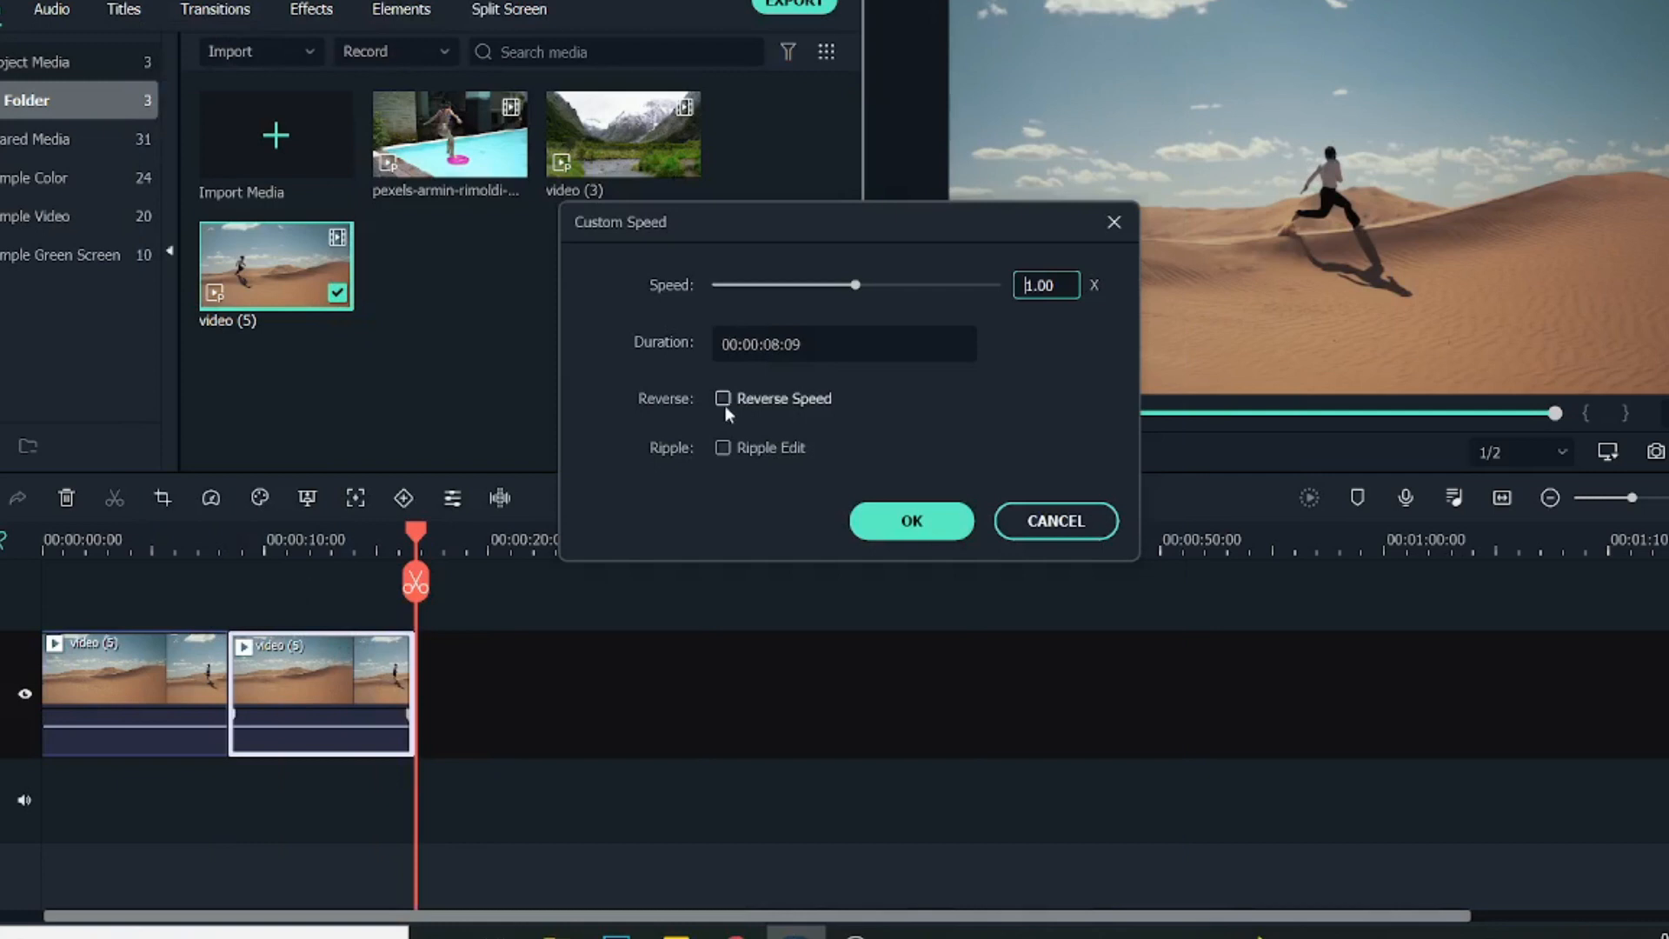
click(909, 520)
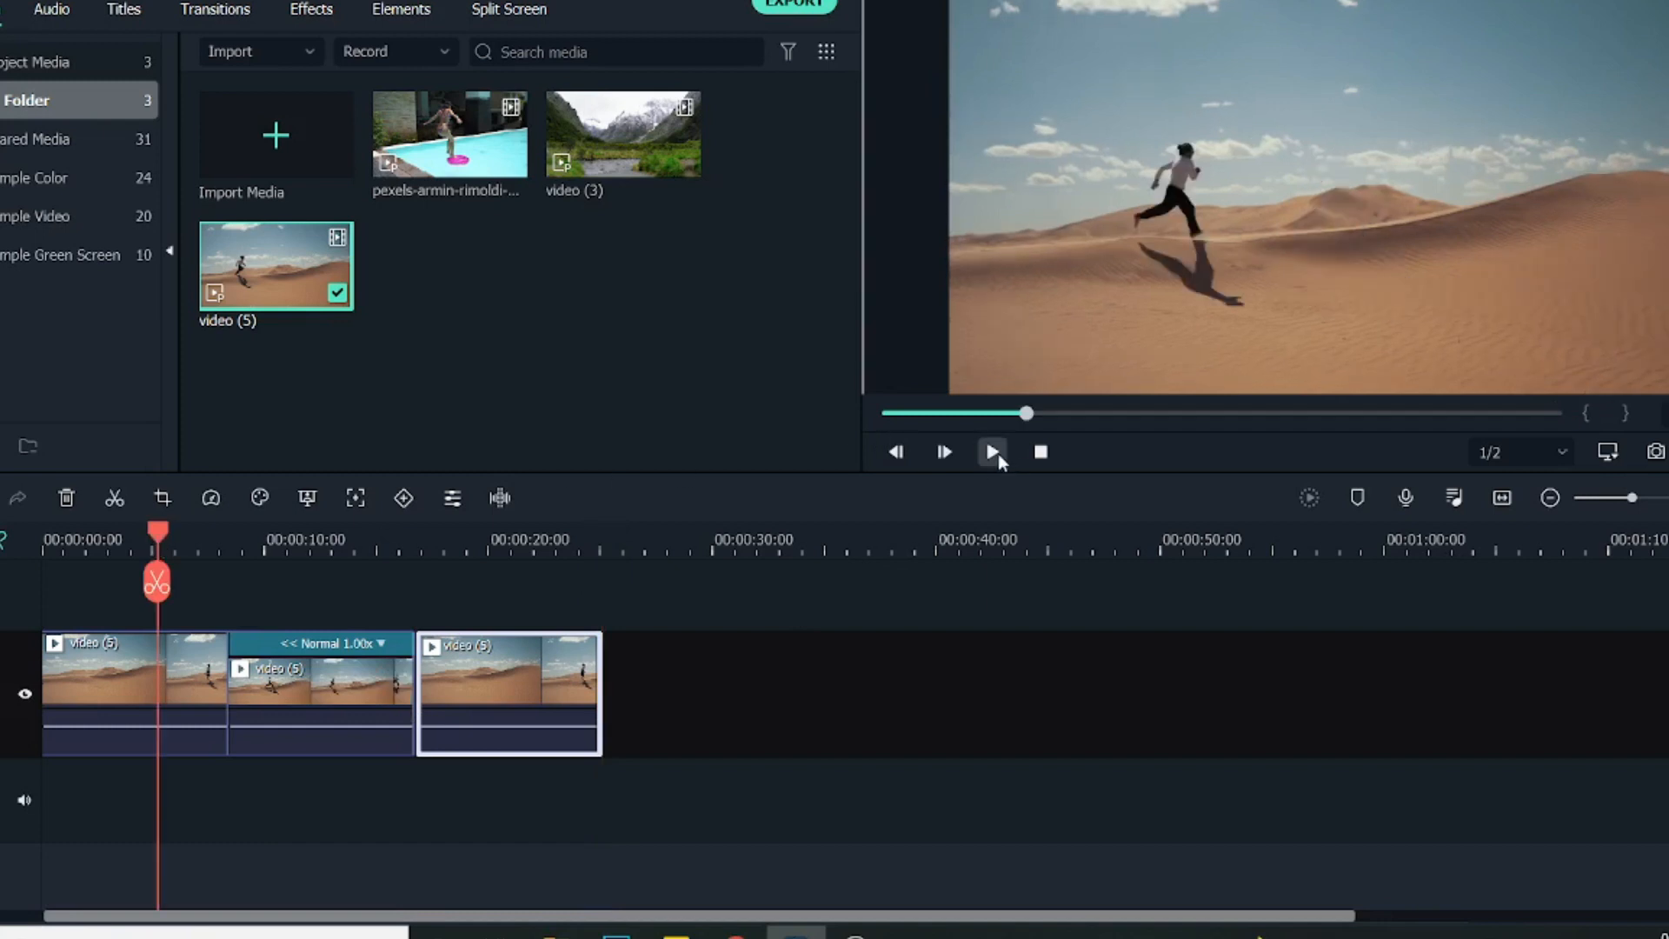
click(991, 452)
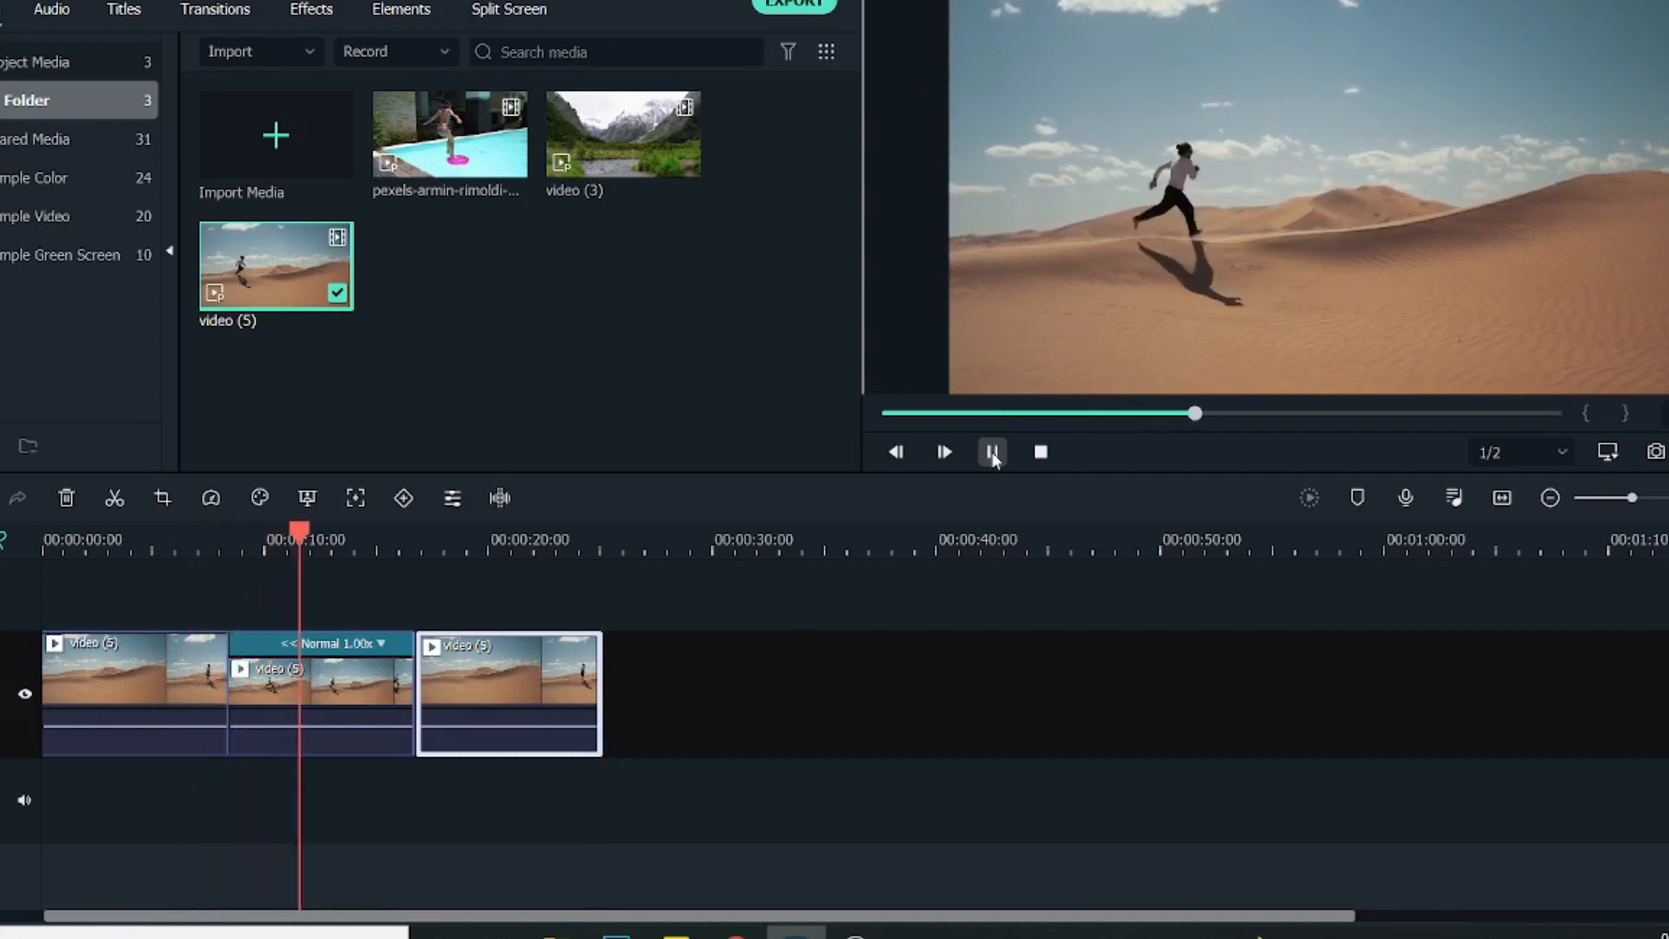
click(990, 452)
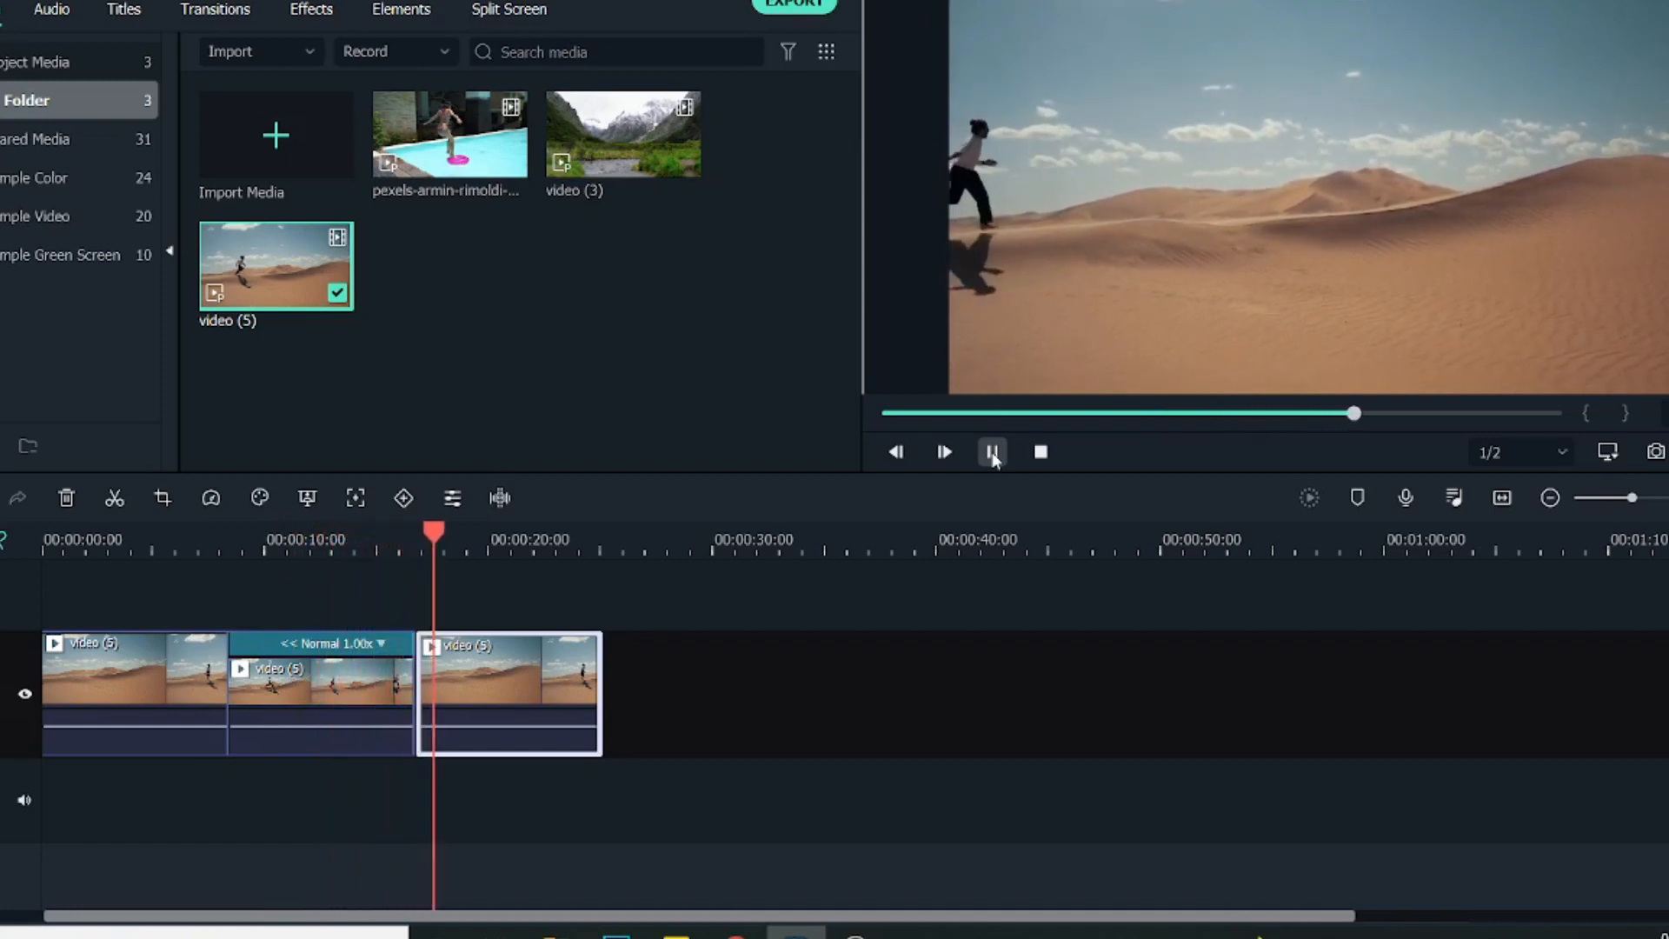
click(991, 452)
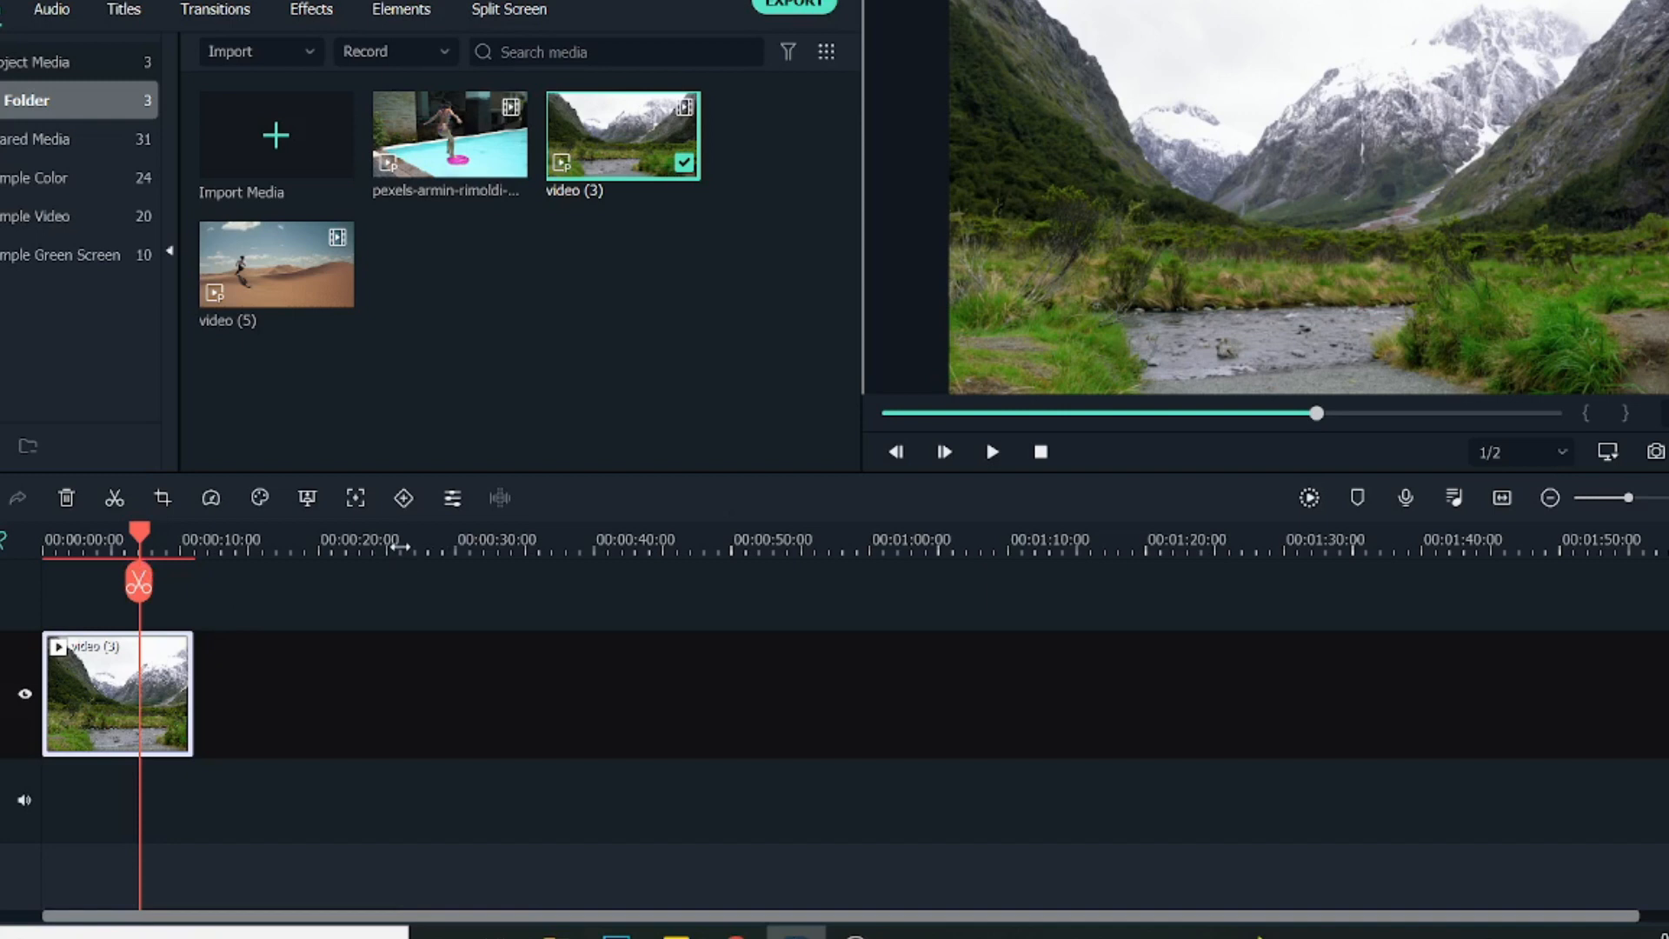
- Copy the mountain clip into repeated copies and play back part of the sequence
right_click(117, 692)
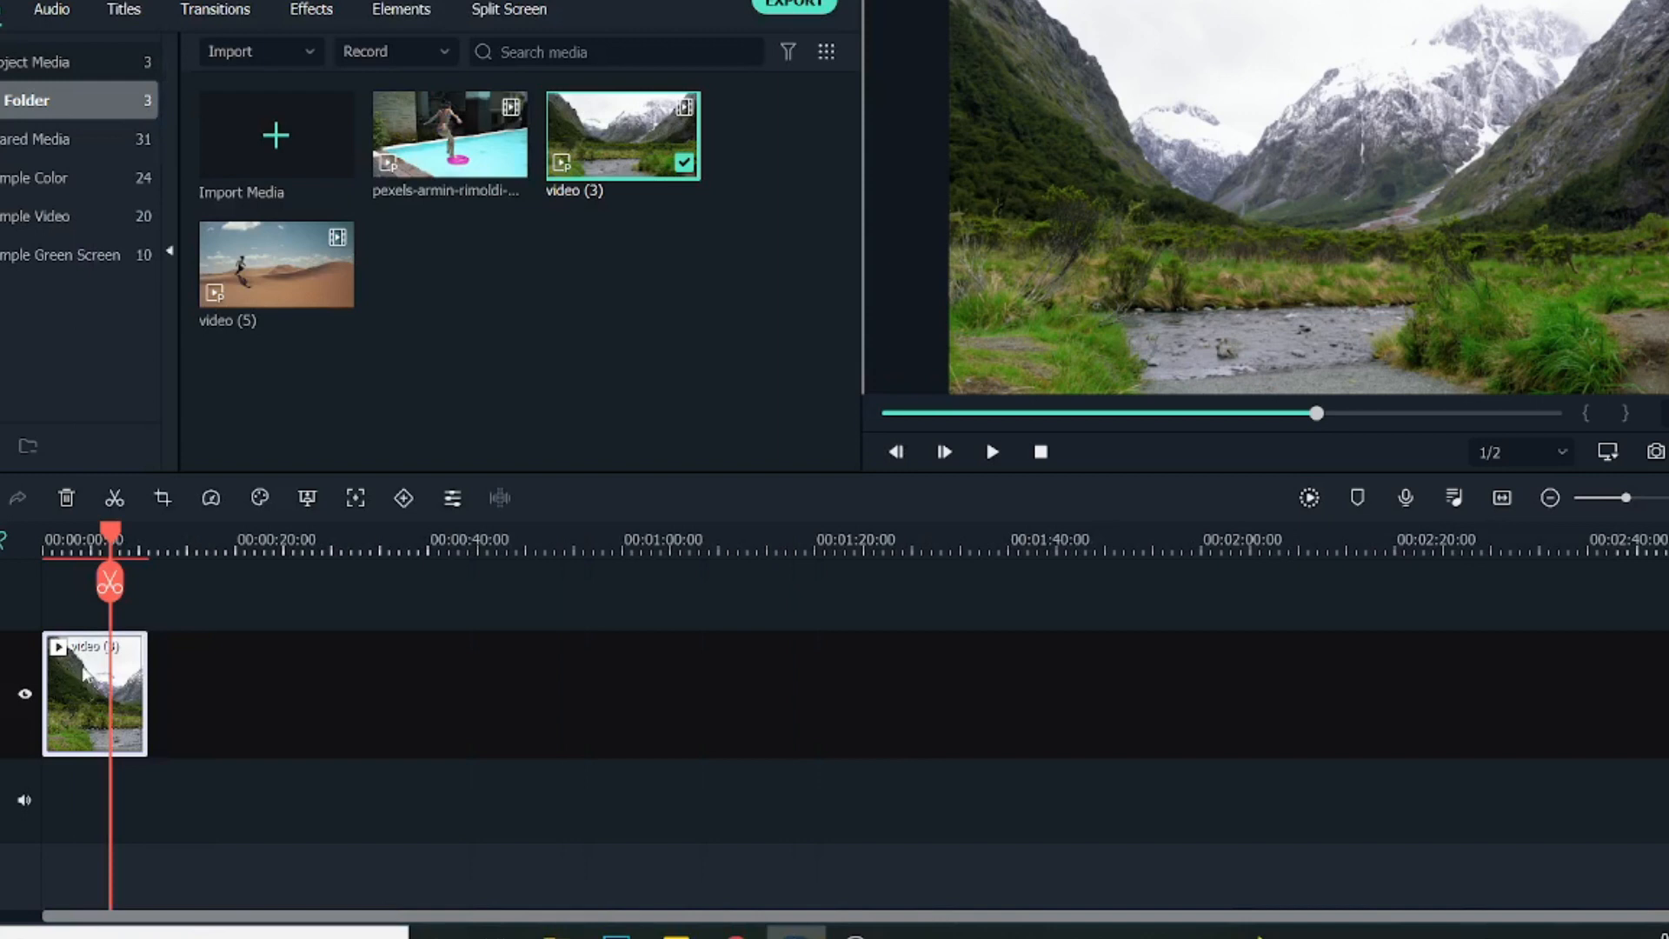
drag(111, 539, 150, 539)
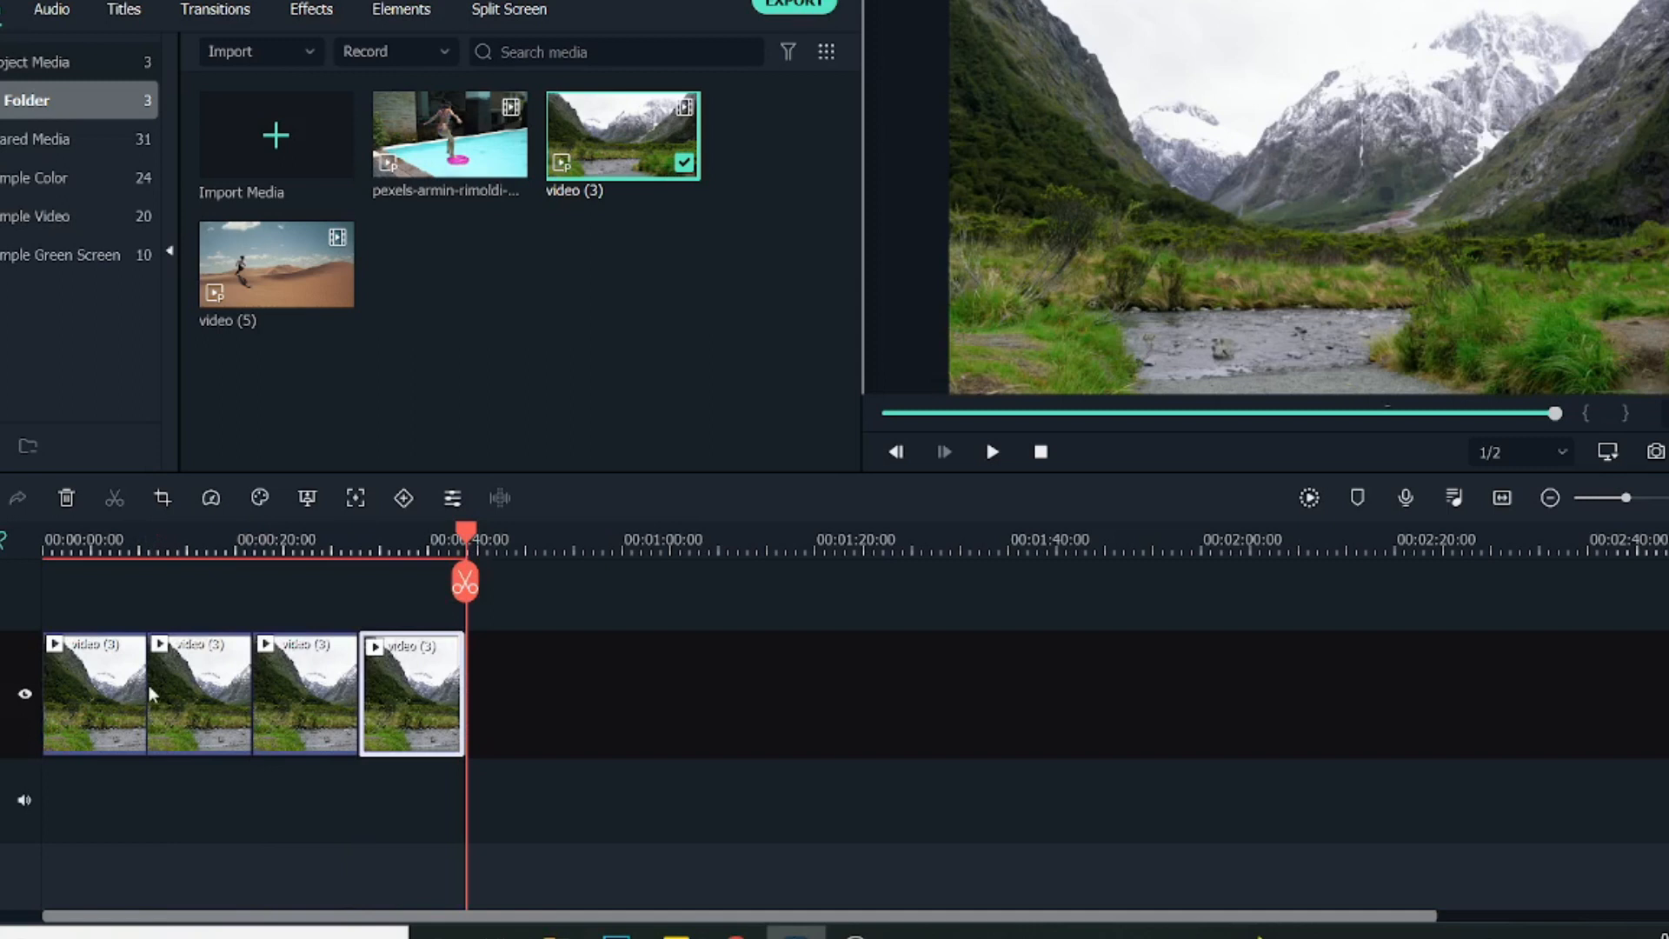
click(991, 452)
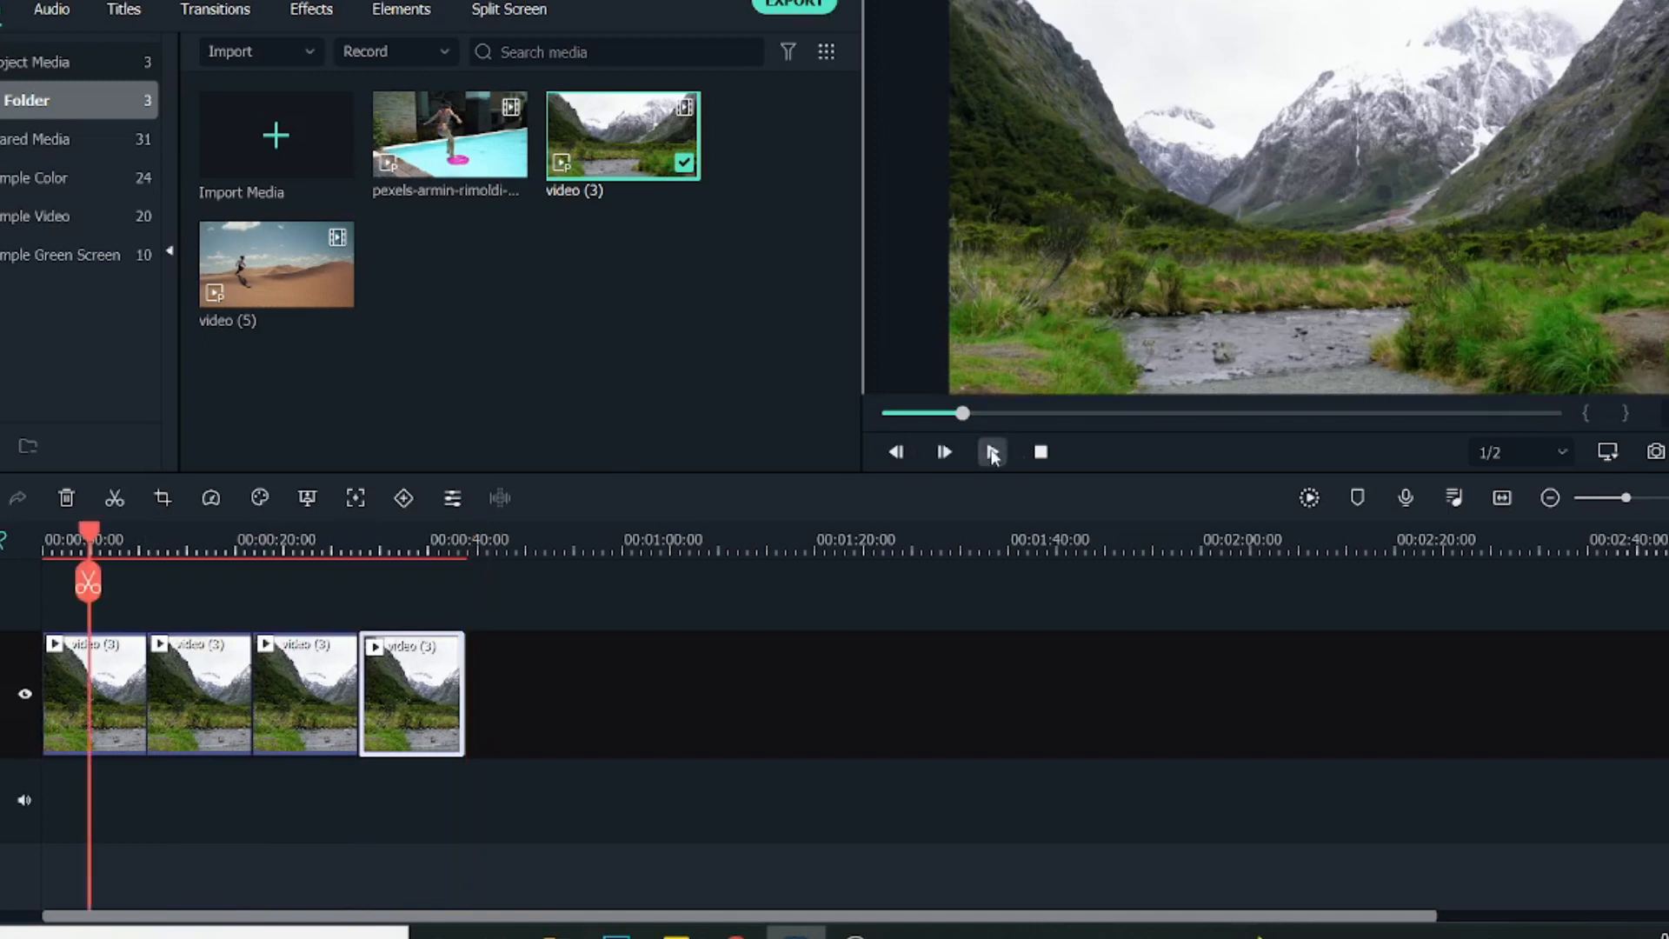
click(991, 452)
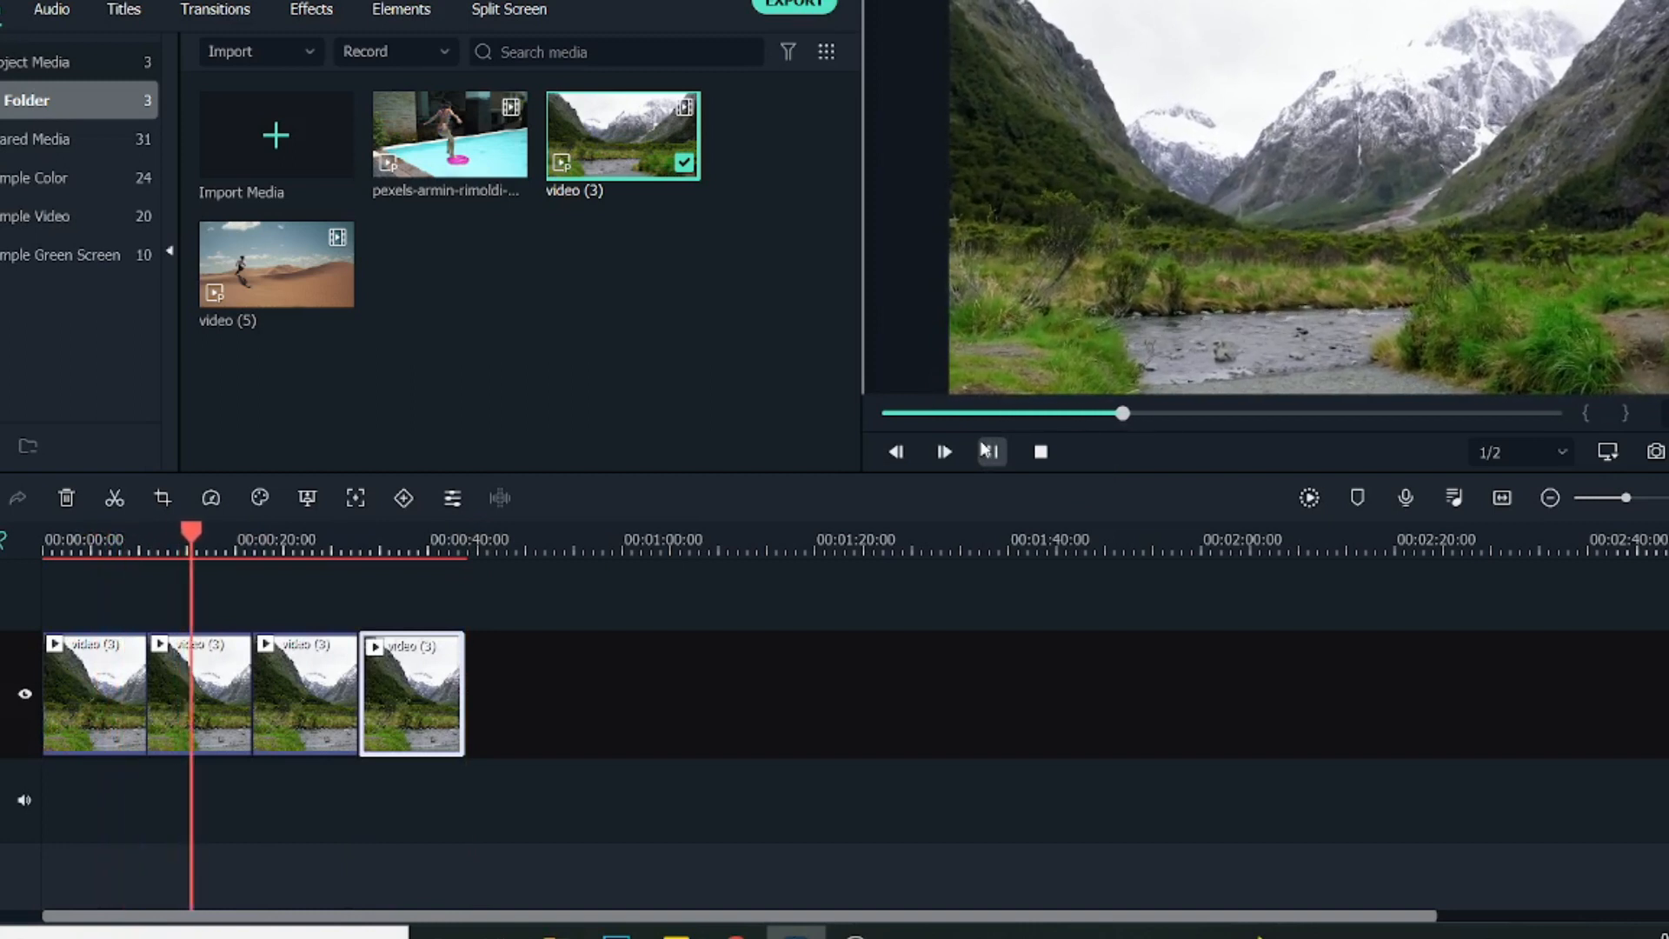
click(943, 452)
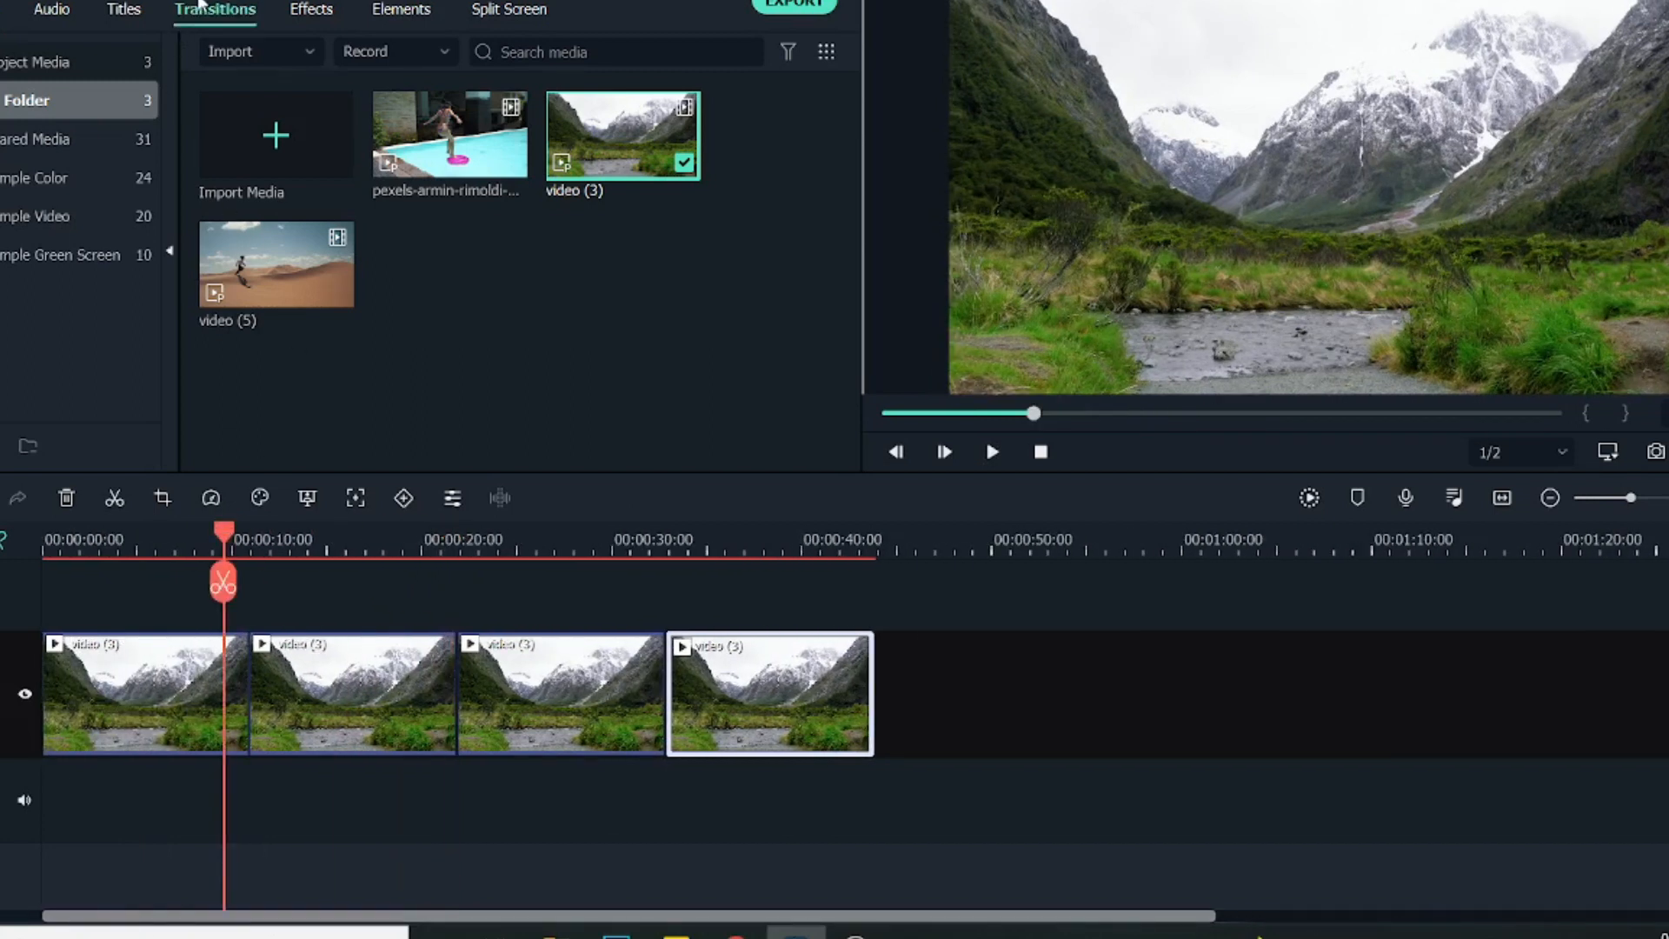
- Place a Dissolve transition on the first mountain clip join and preview it
click(214, 10)
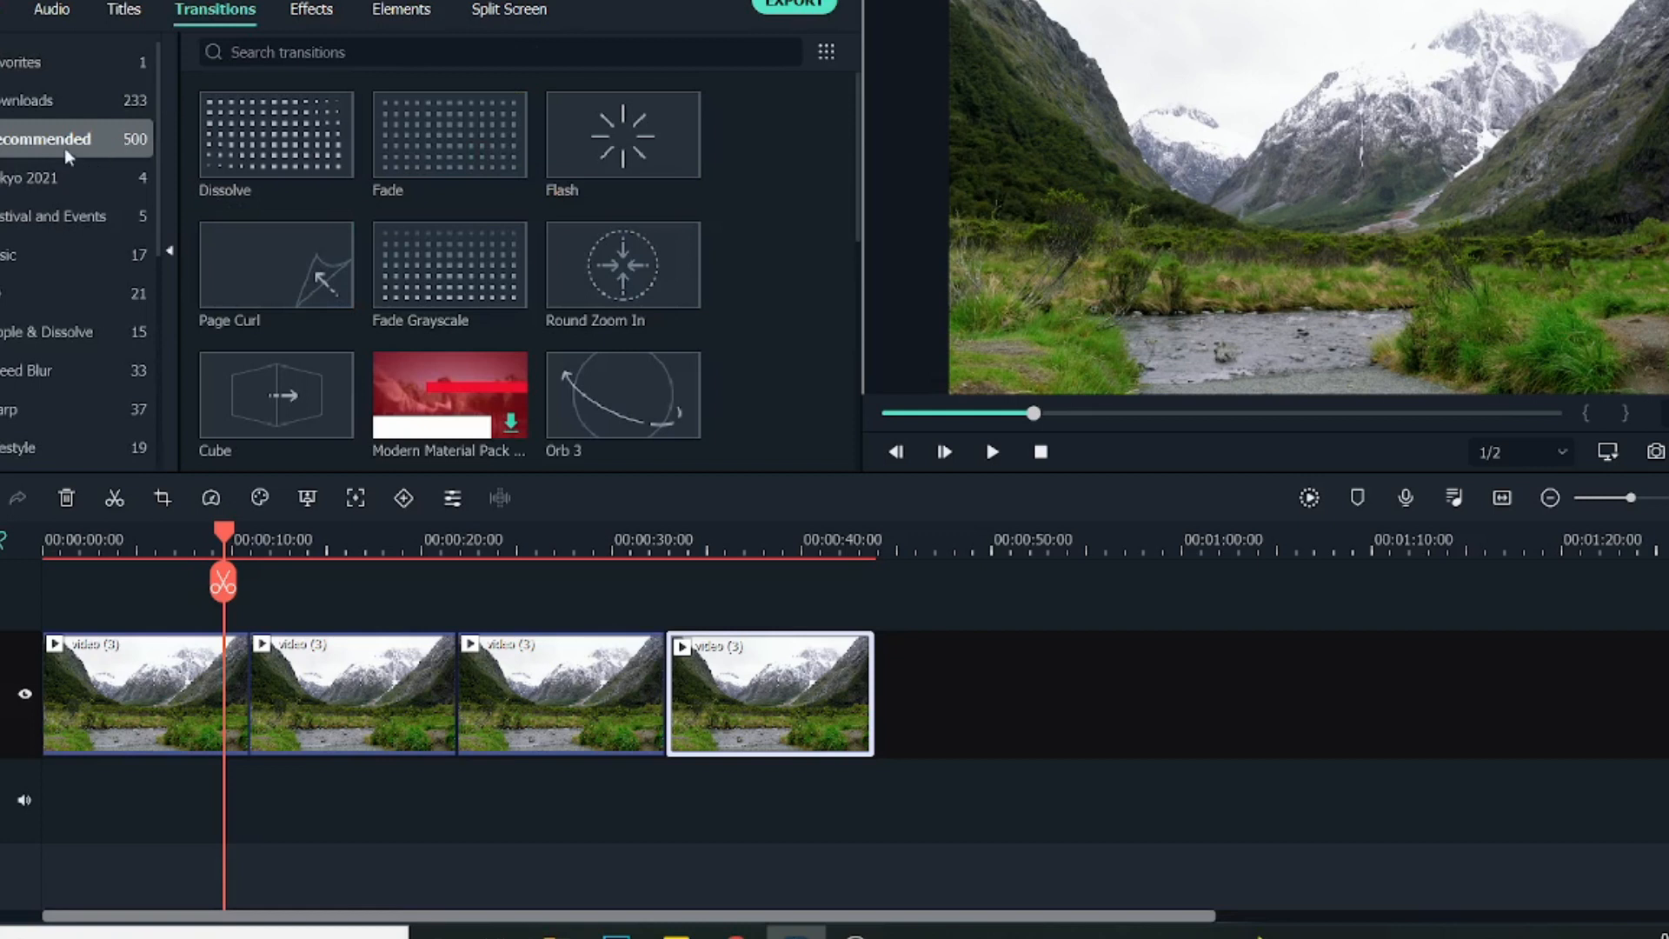
click(274, 134)
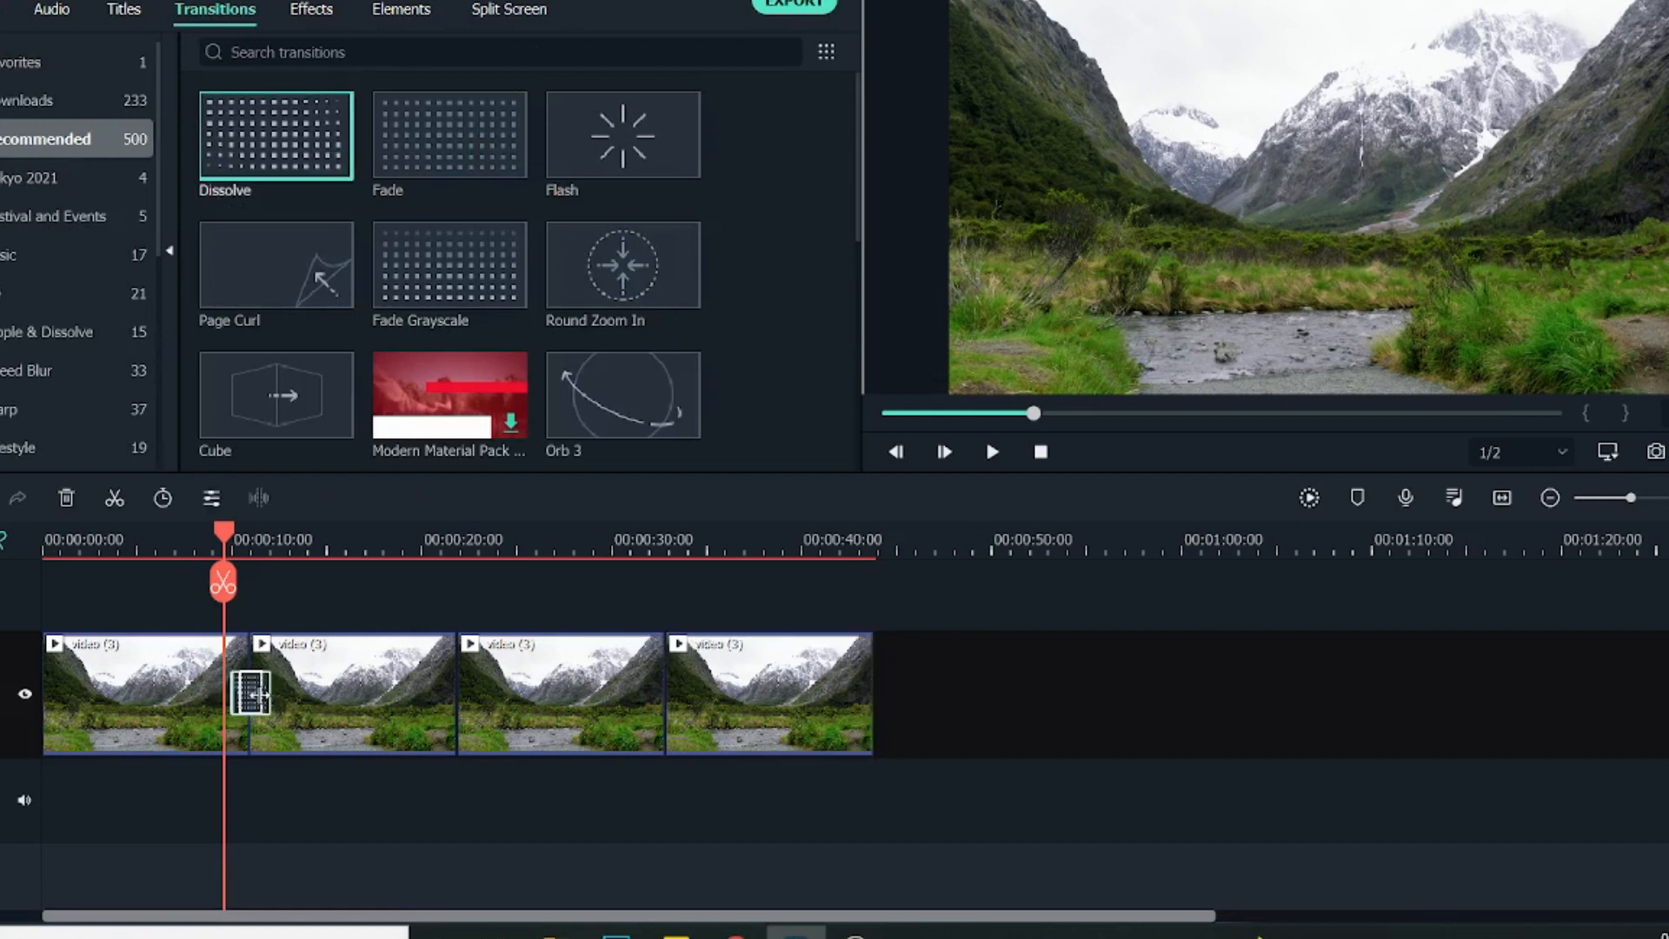
click(989, 452)
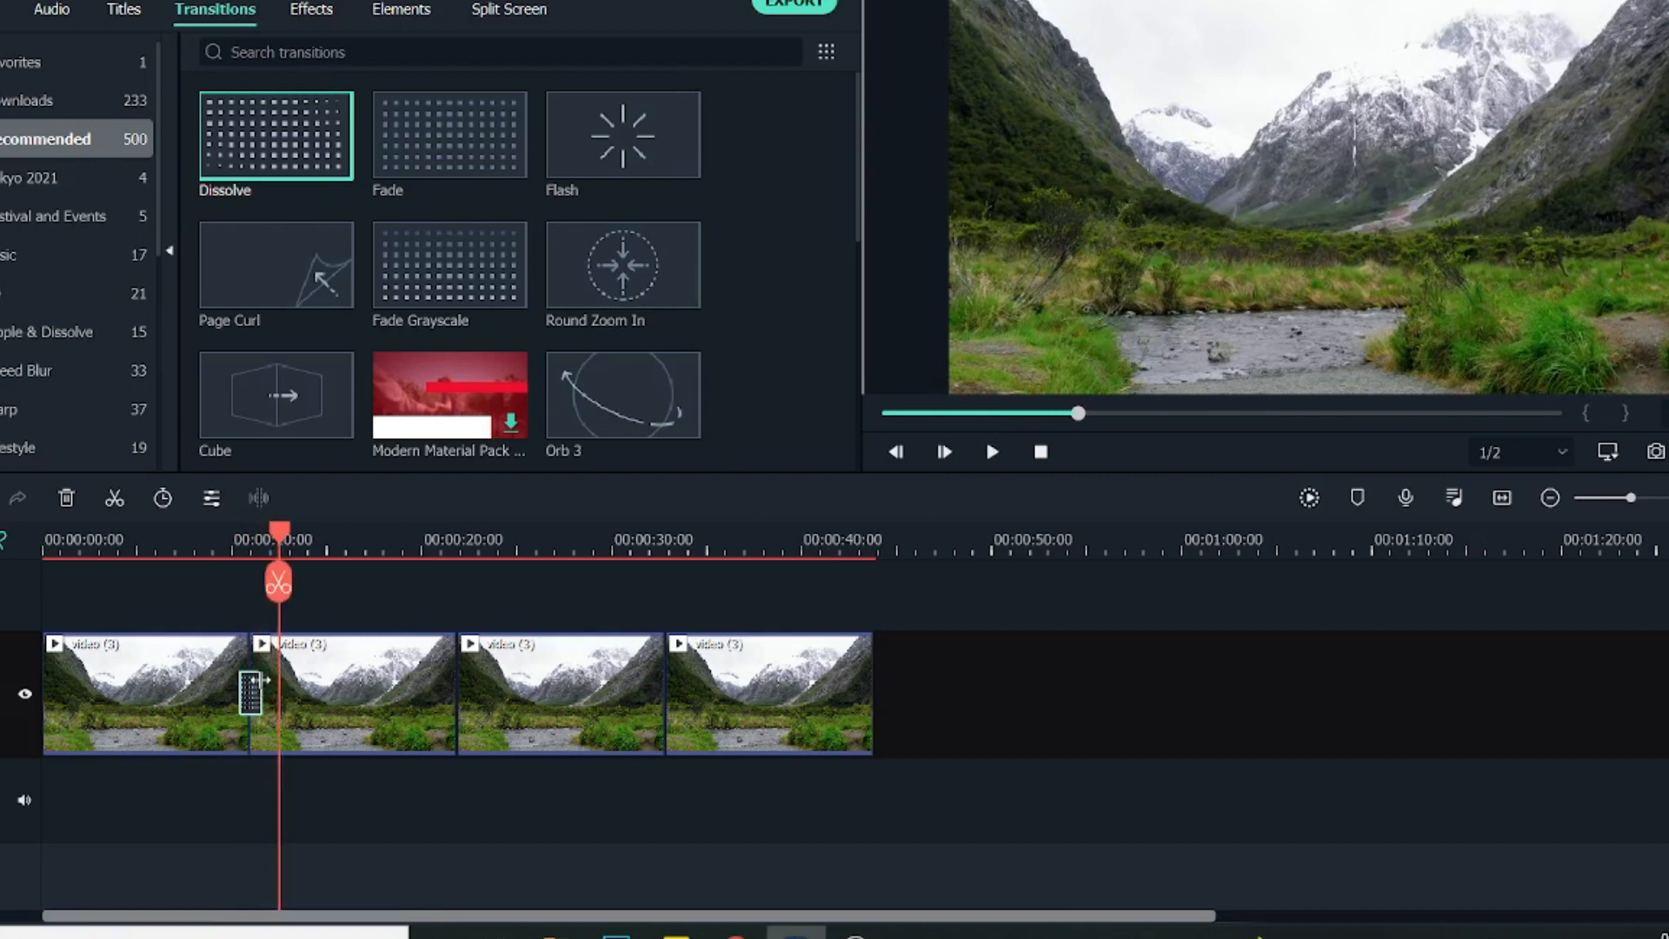
drag(276, 532, 224, 532)
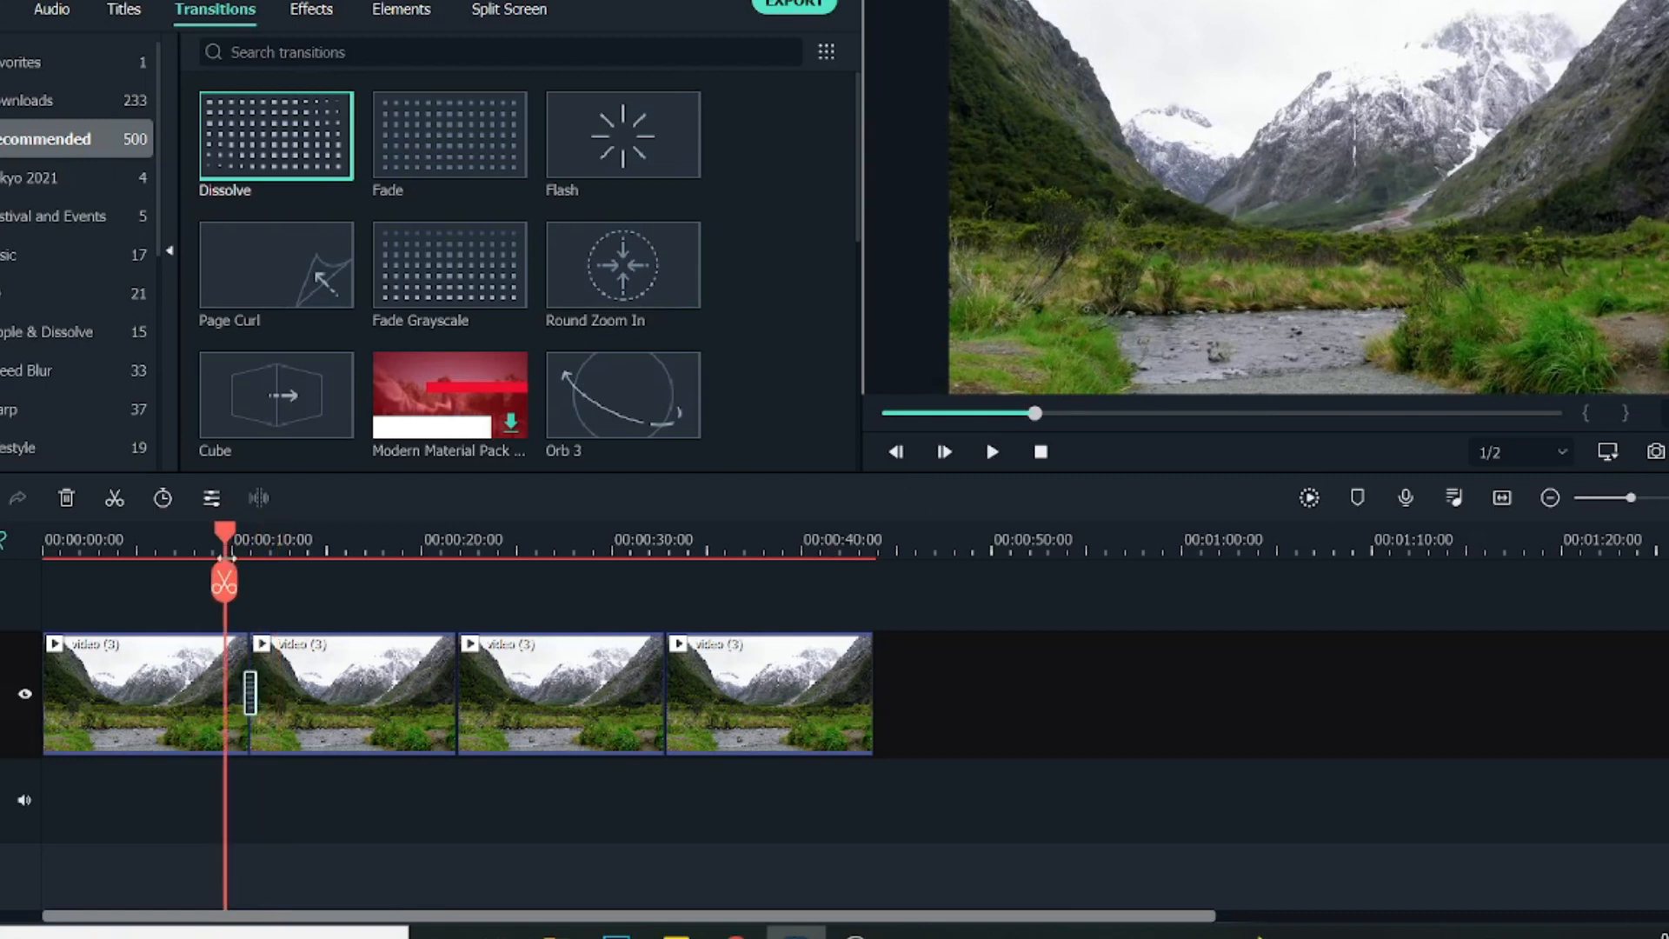
click(989, 452)
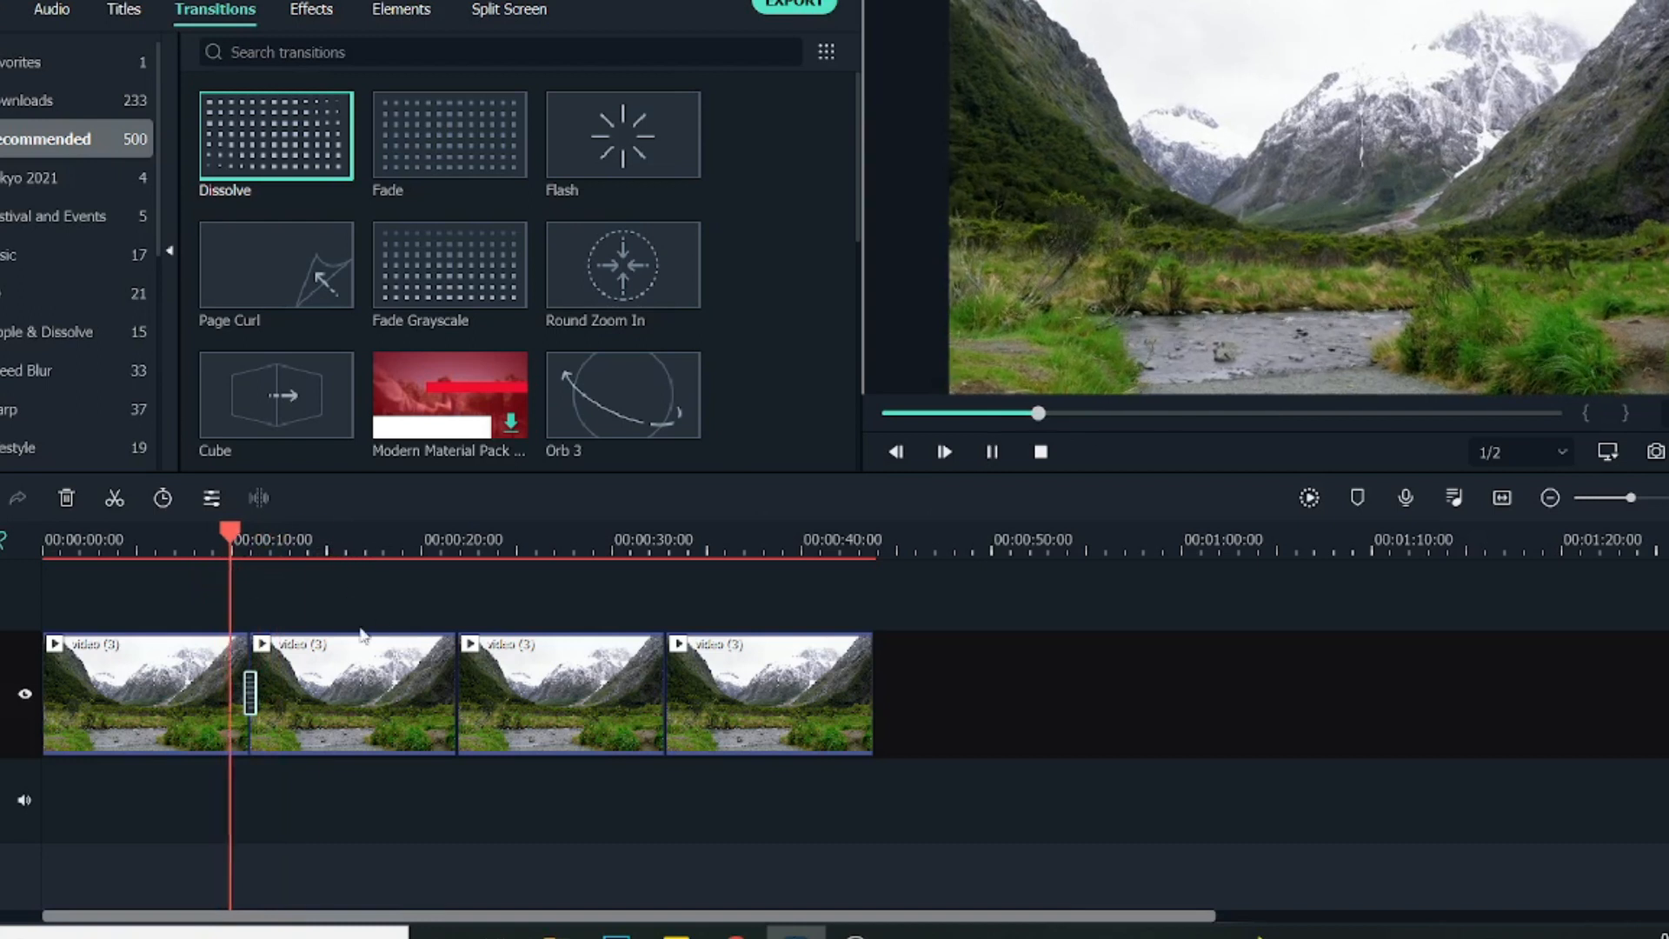